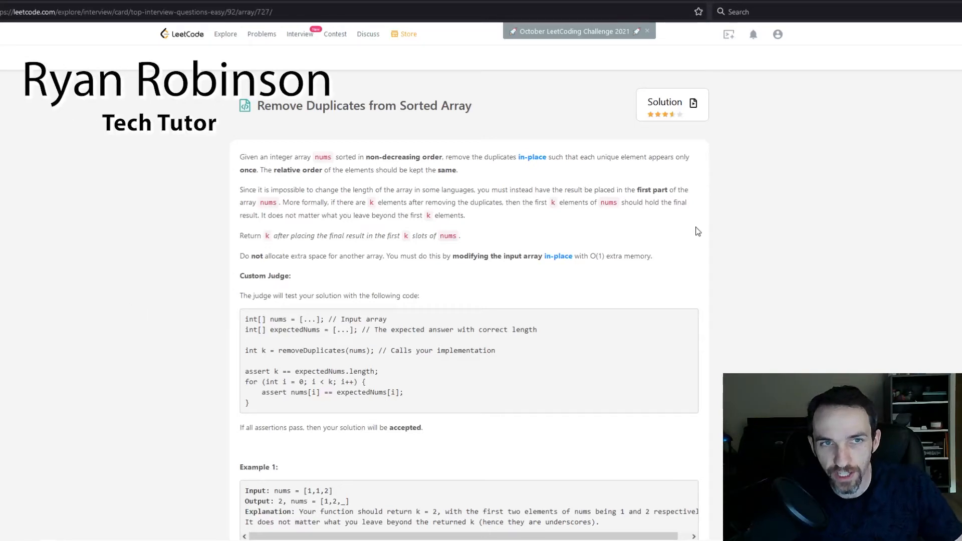
mouse_move(410, 123)
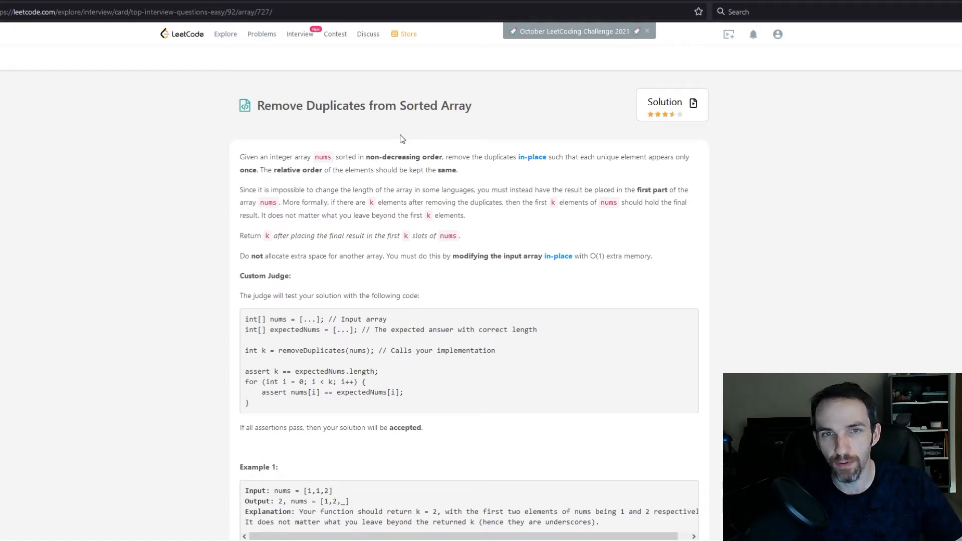
mouse_move(423, 128)
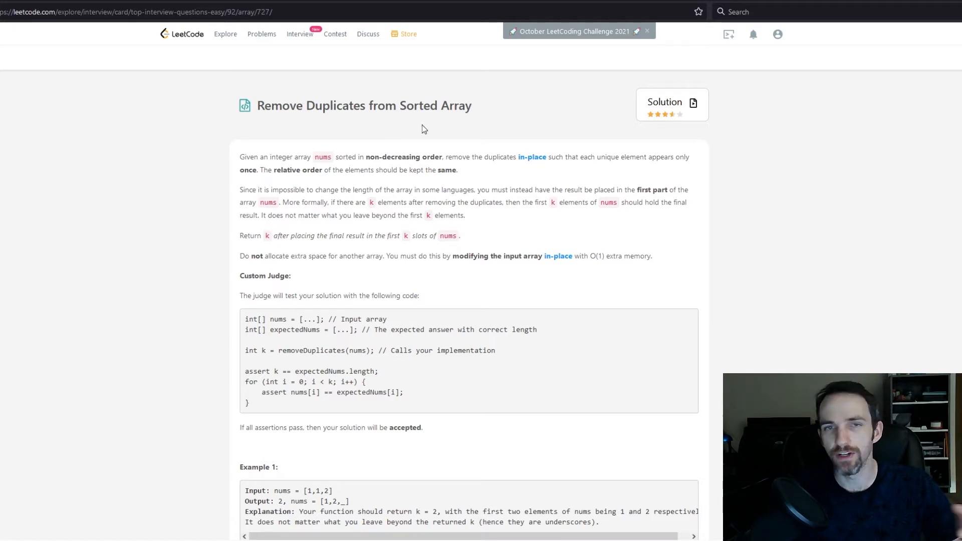
mouse_move(439, 142)
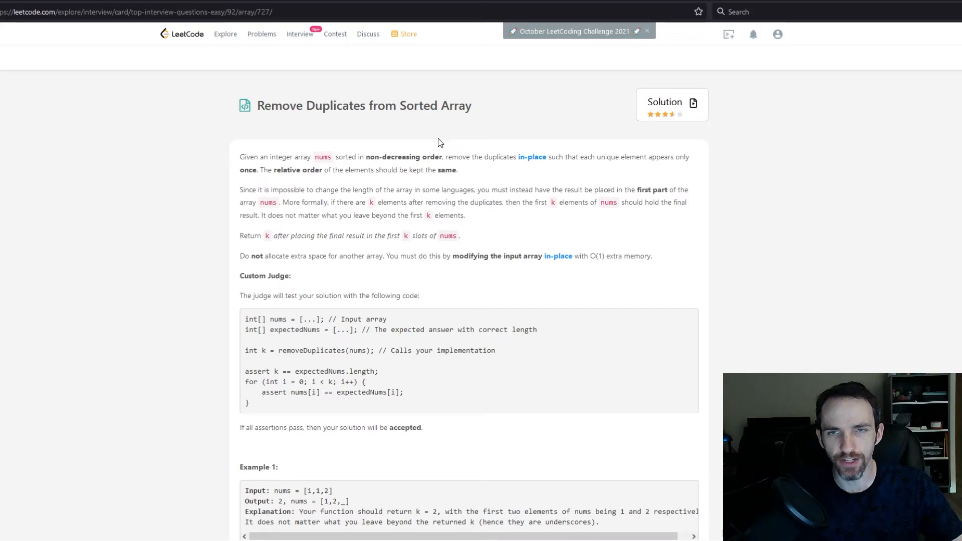
mouse_move(457, 145)
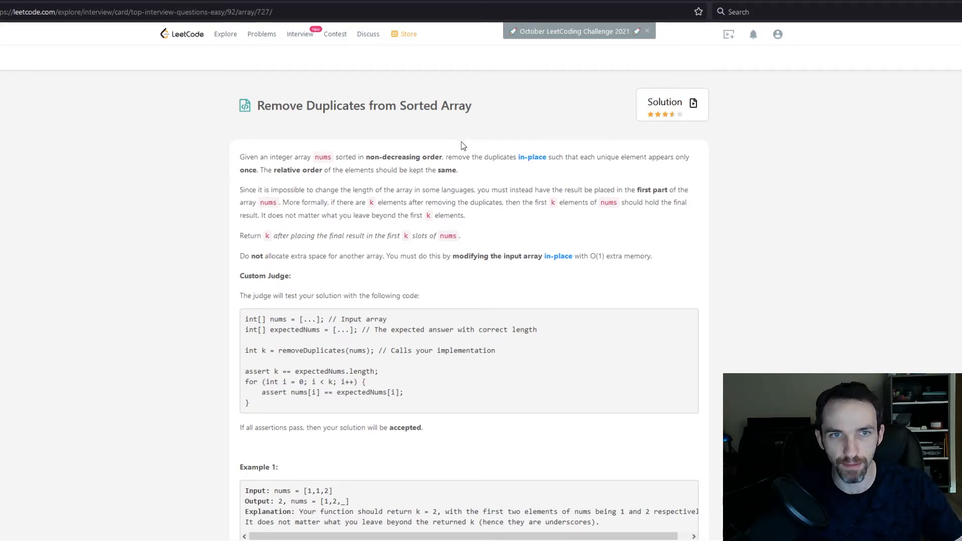
mouse_move(353, 148)
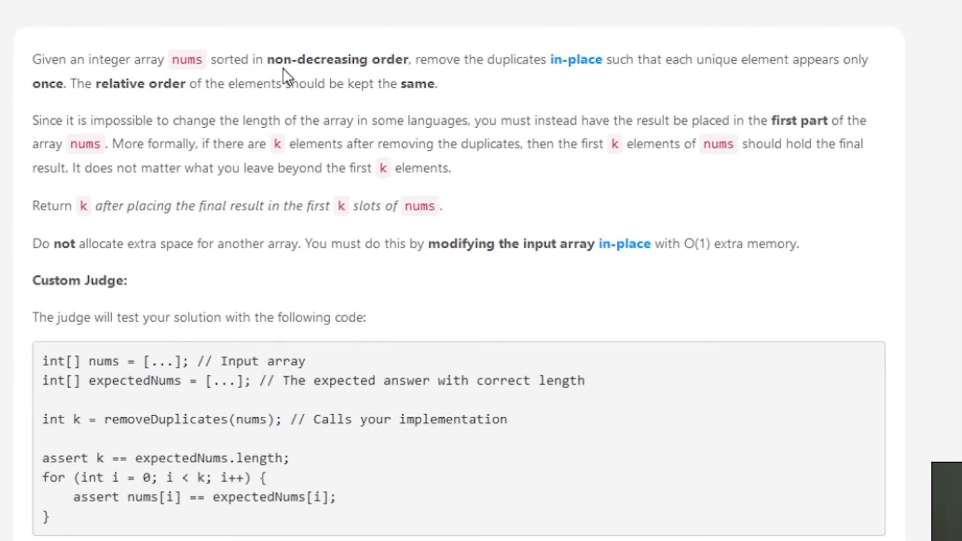
mouse_move(478, 78)
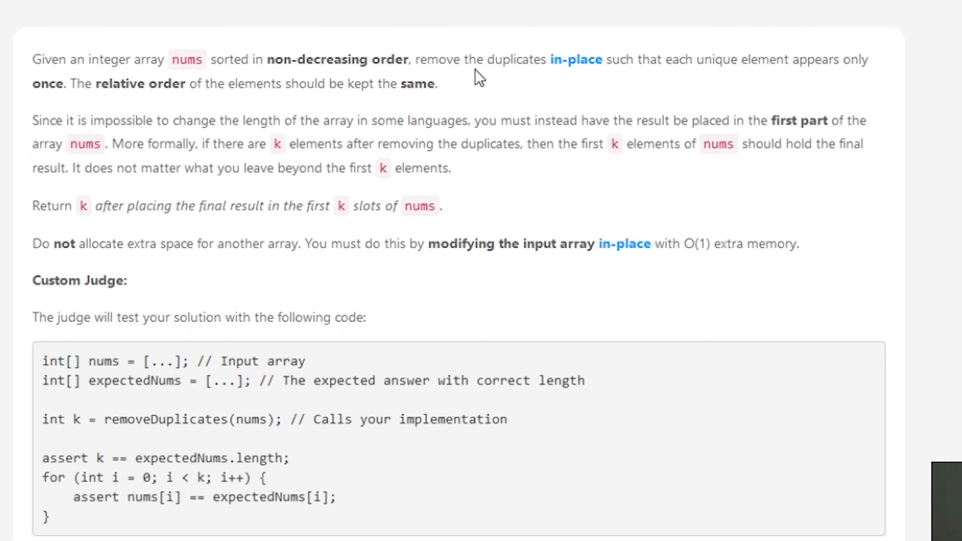
mouse_move(712, 83)
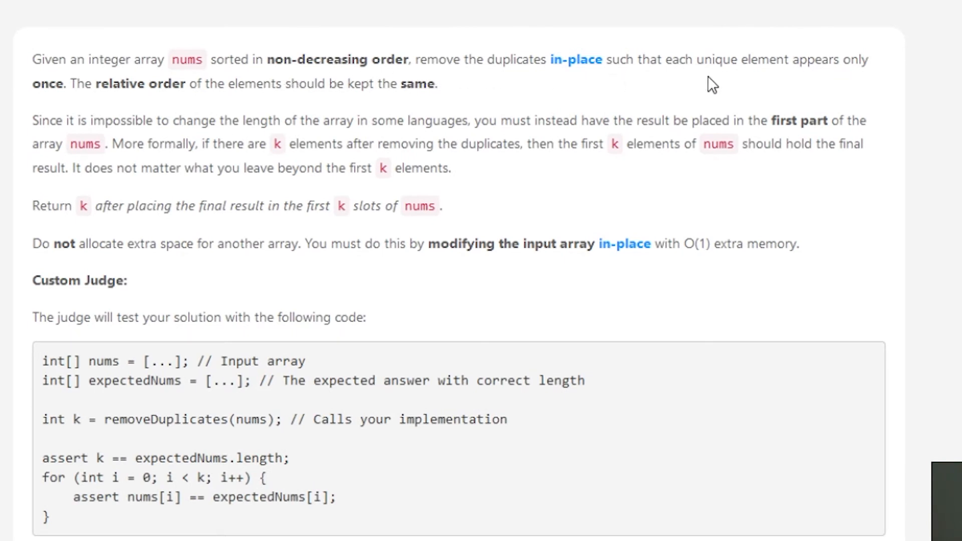
mouse_move(325, 80)
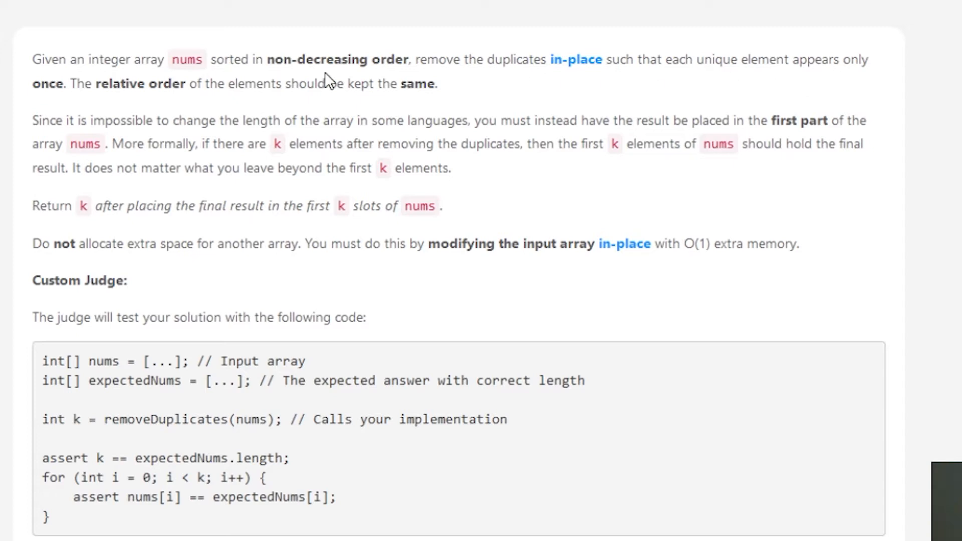
mouse_move(231, 115)
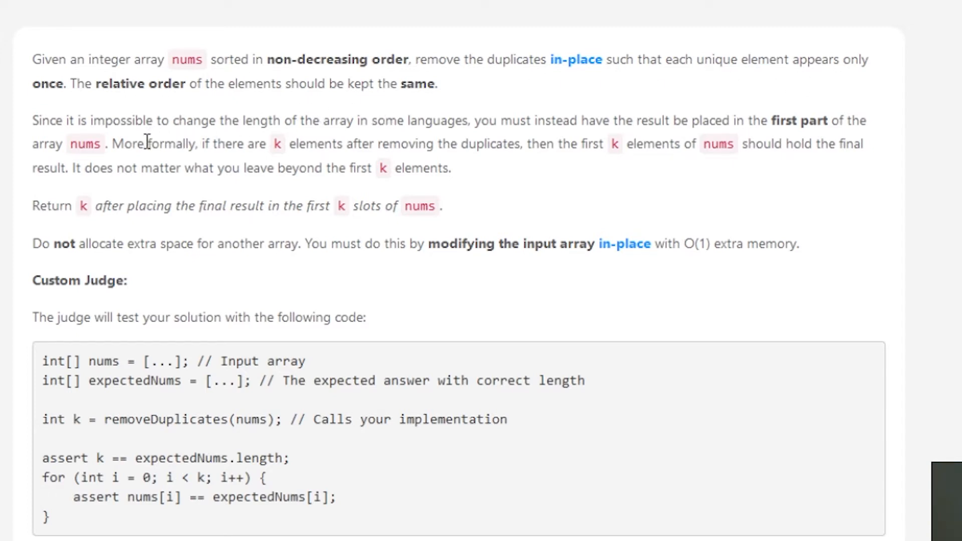
mouse_move(310, 146)
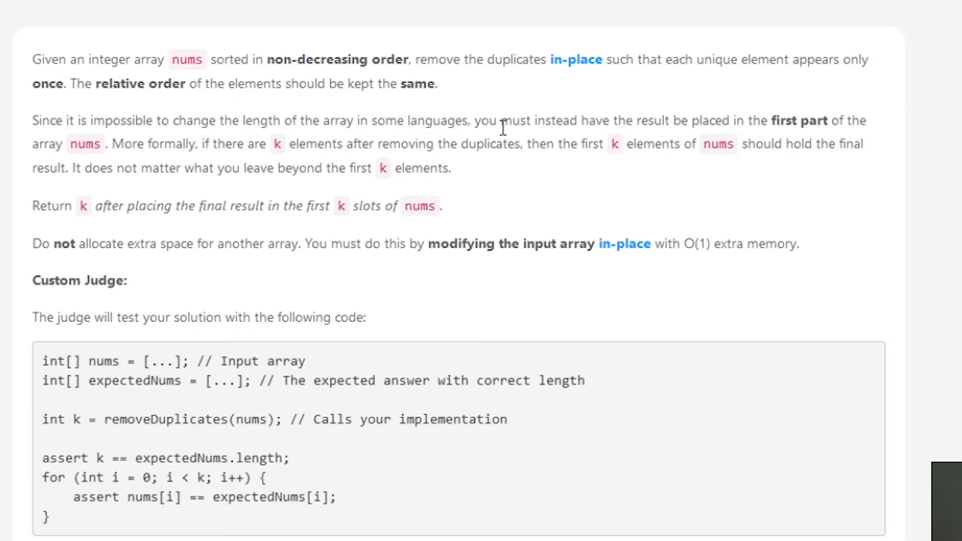
mouse_move(702, 140)
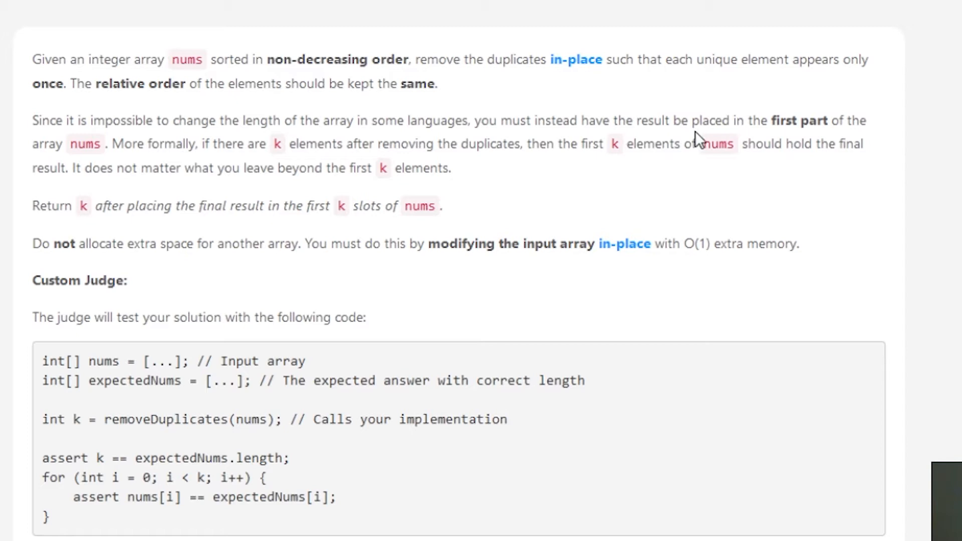
mouse_move(143, 144)
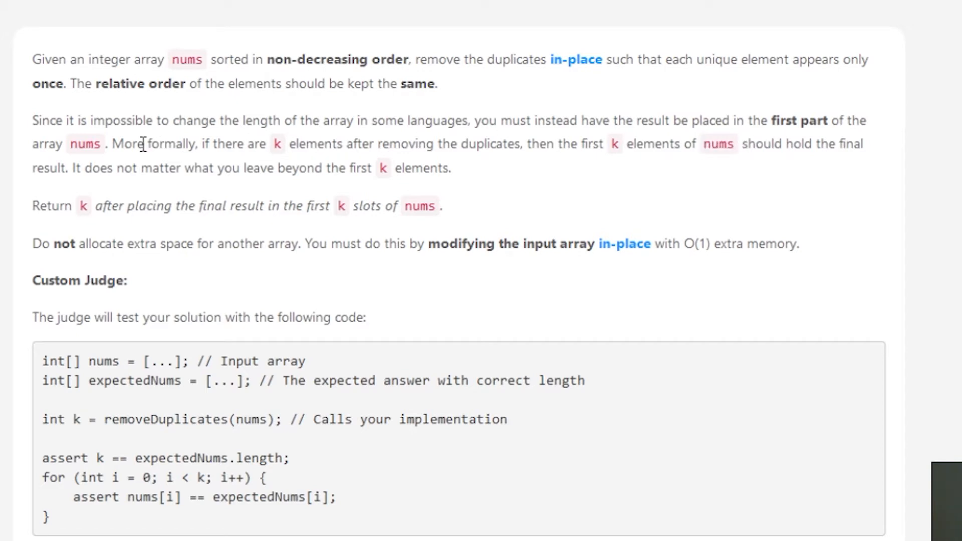
mouse_move(271, 149)
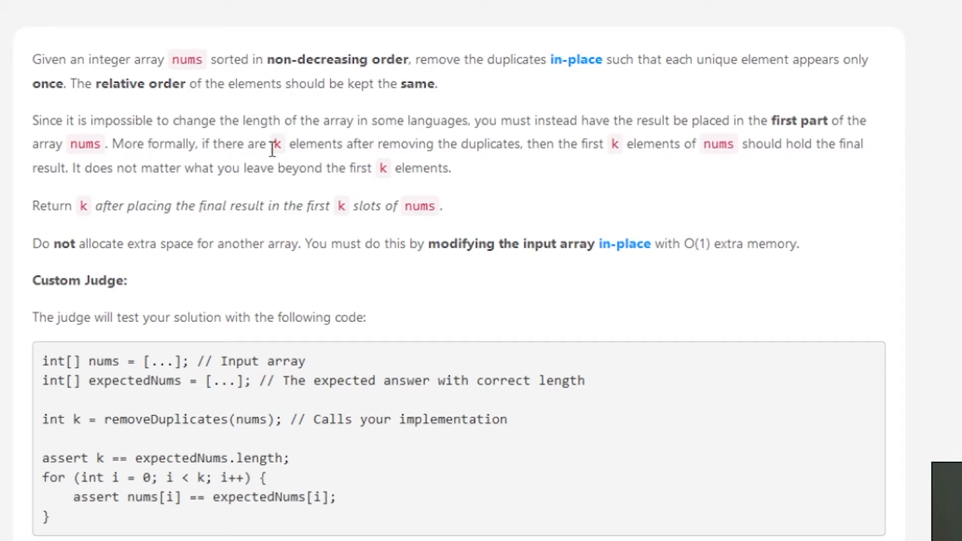
mouse_move(467, 150)
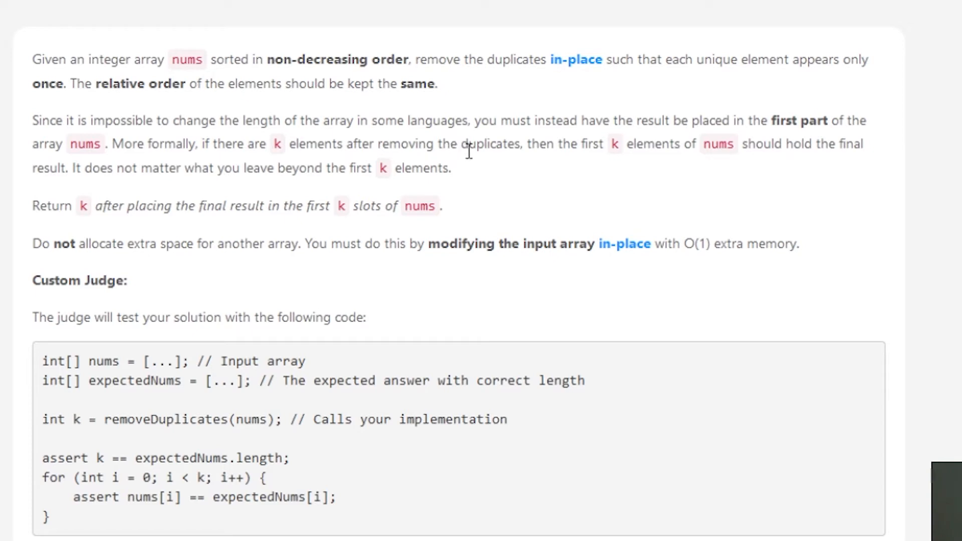
mouse_move(628, 151)
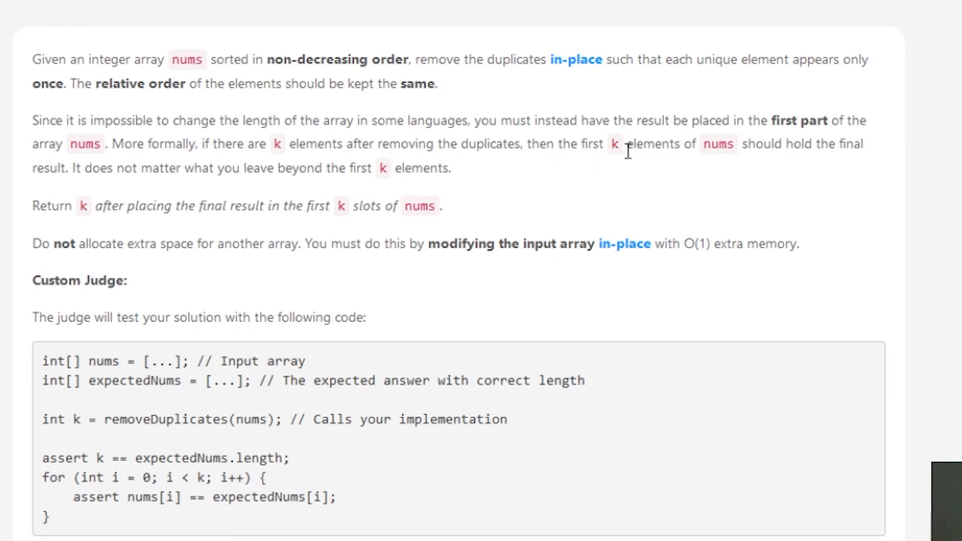
mouse_move(762, 164)
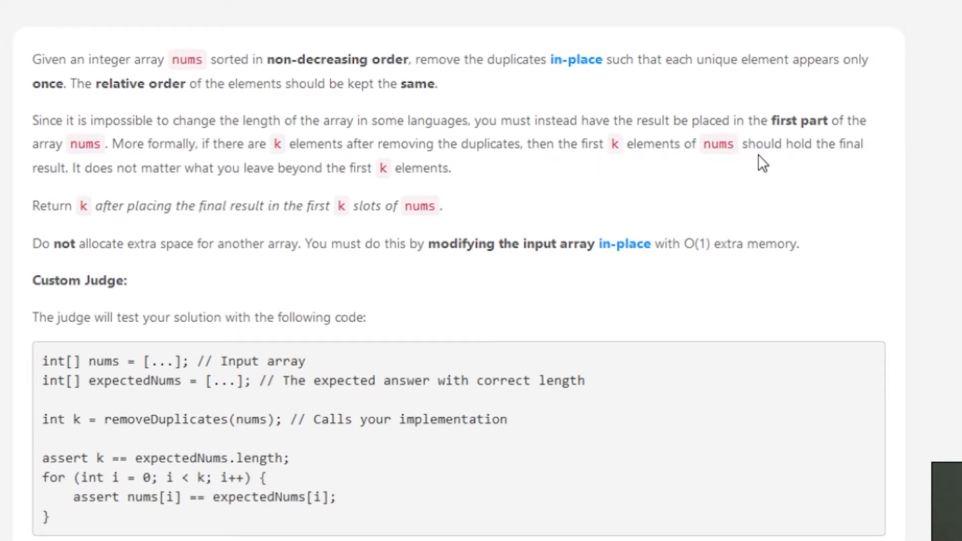
mouse_move(225, 177)
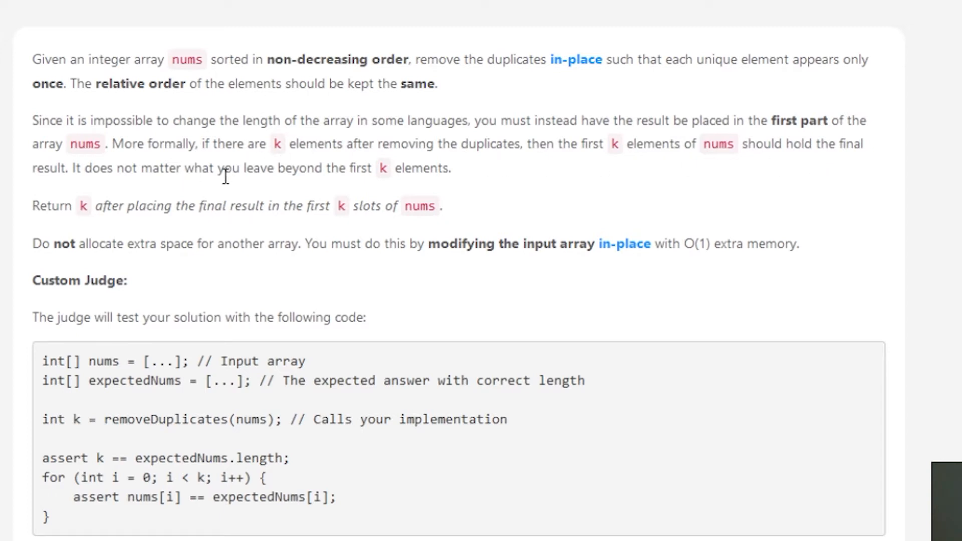
mouse_move(386, 175)
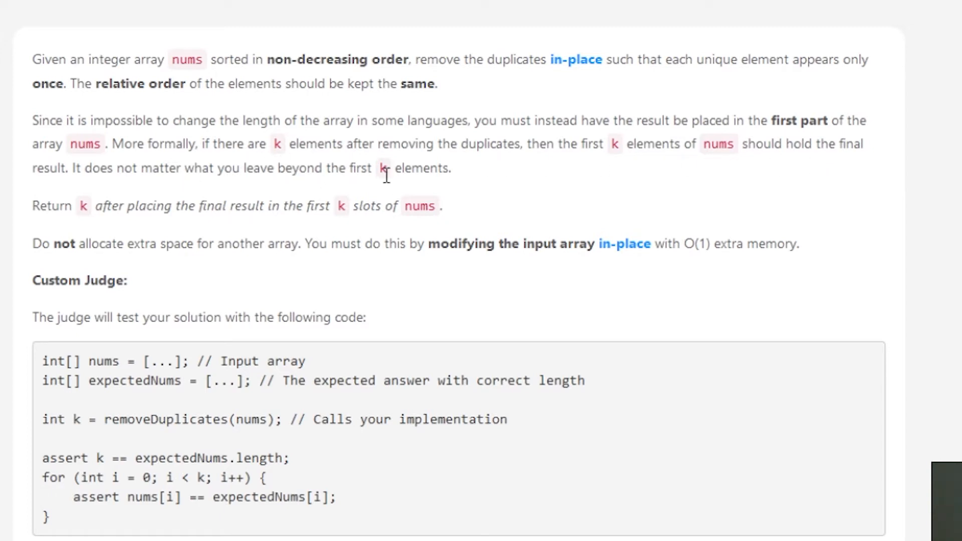
mouse_move(166, 232)
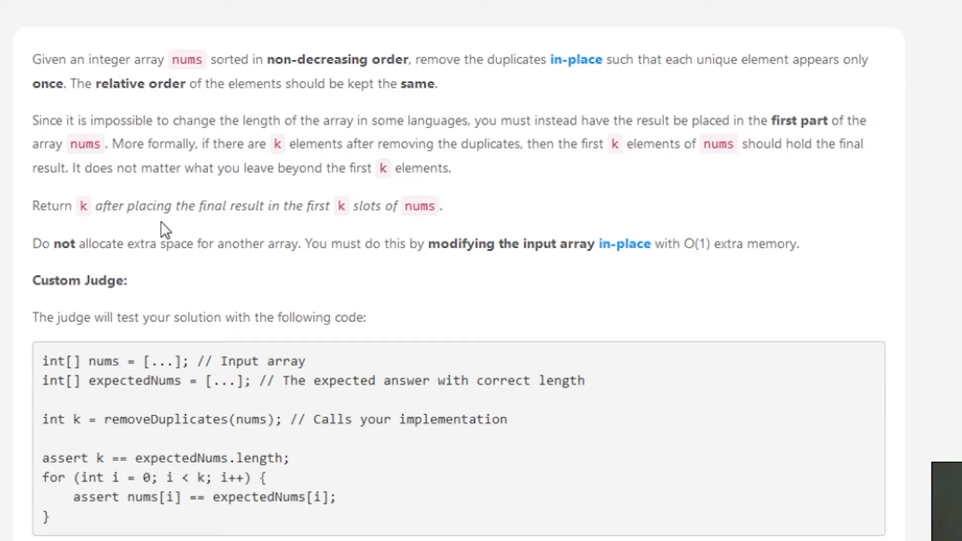
mouse_move(305, 225)
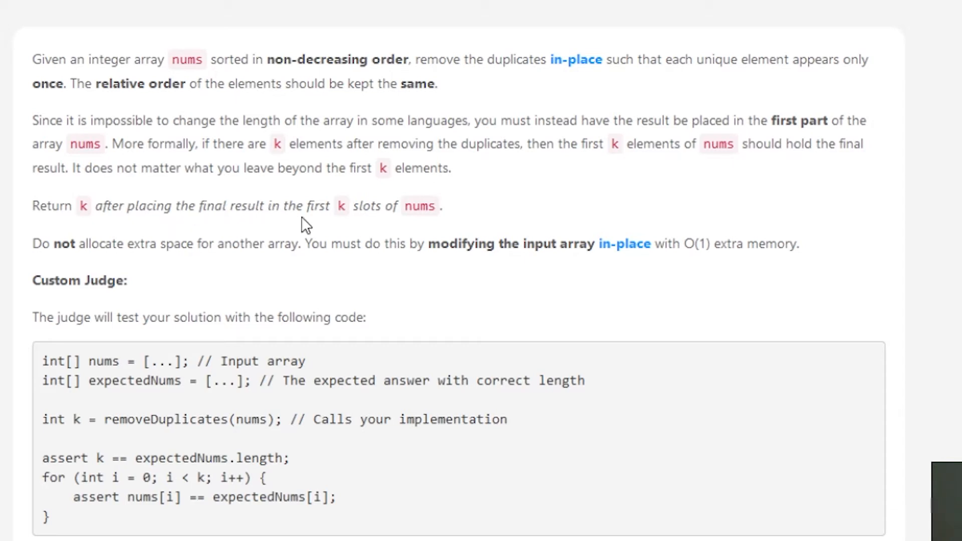
mouse_move(436, 225)
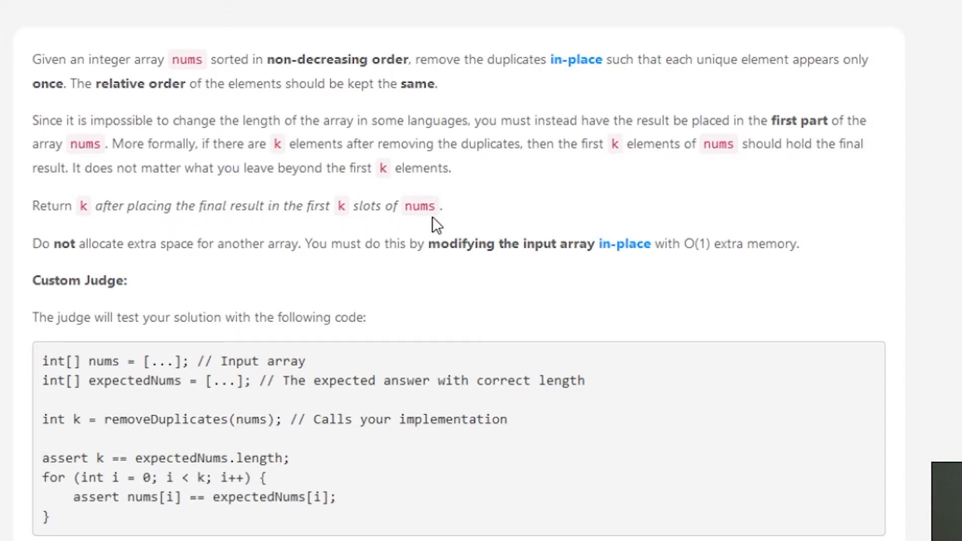
mouse_move(170, 240)
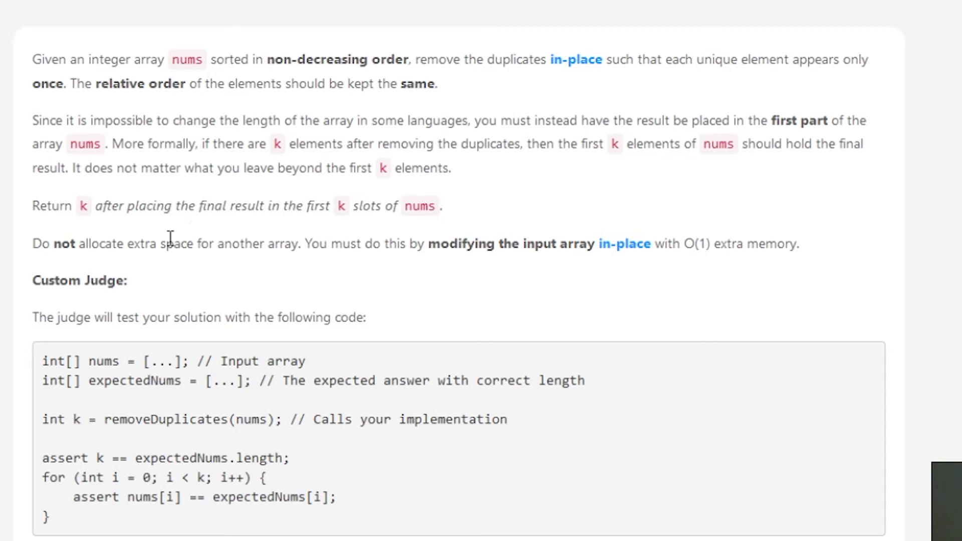
mouse_move(402, 289)
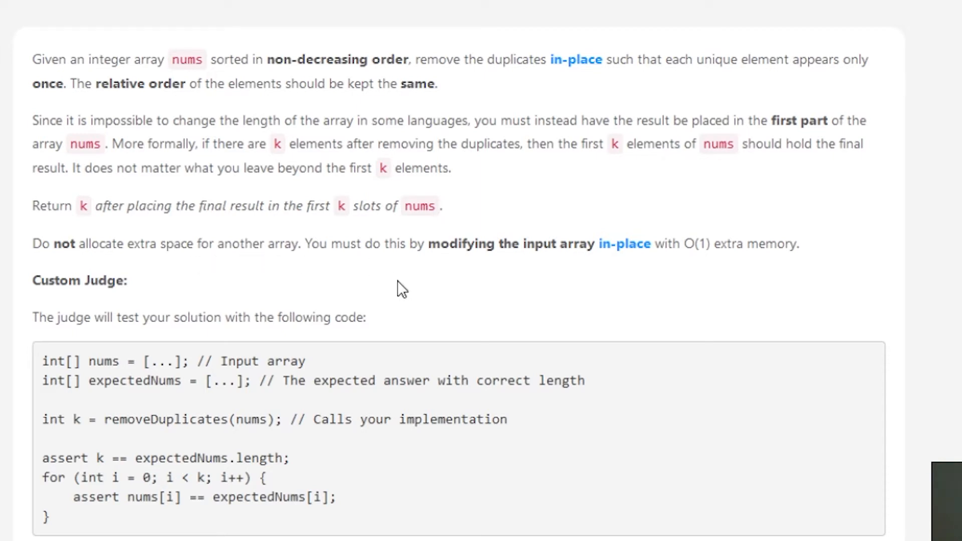
mouse_move(494, 266)
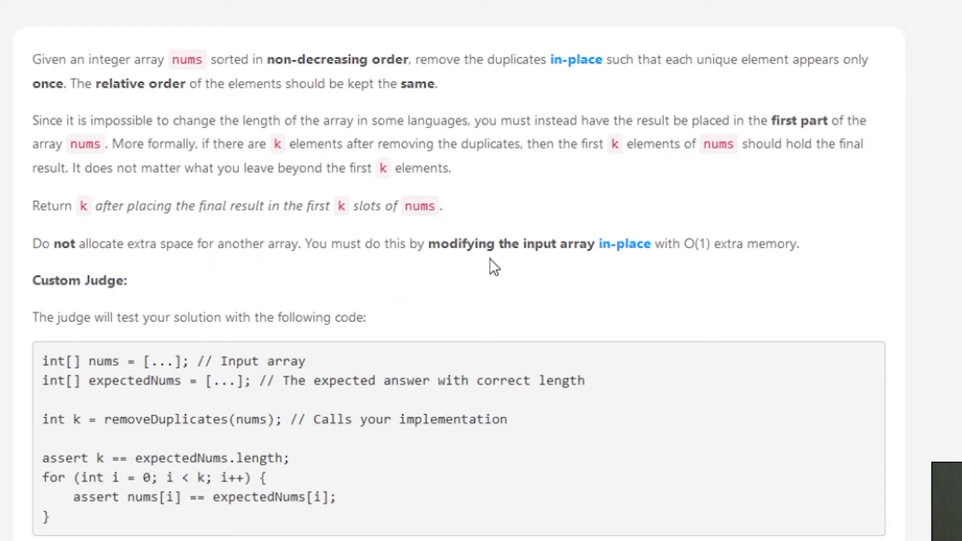
mouse_move(714, 254)
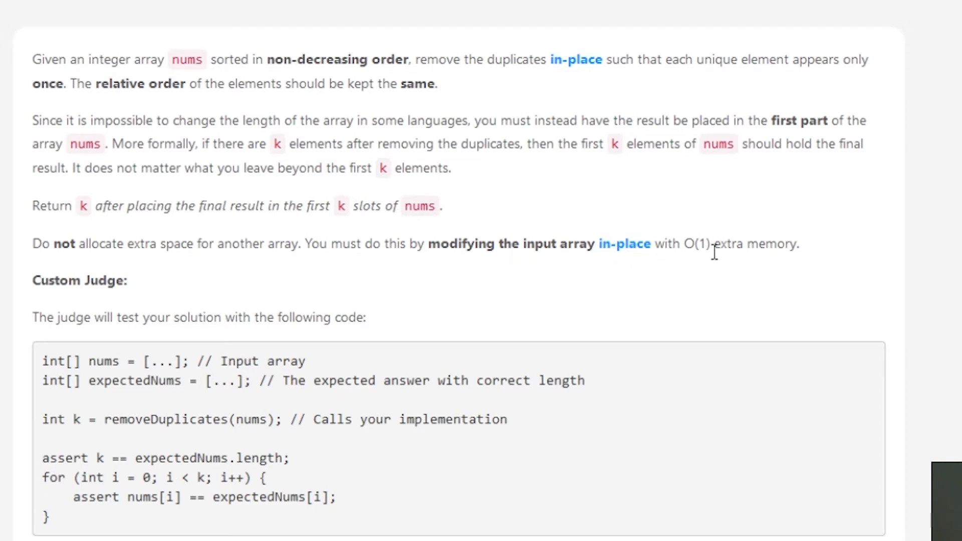
mouse_move(723, 248)
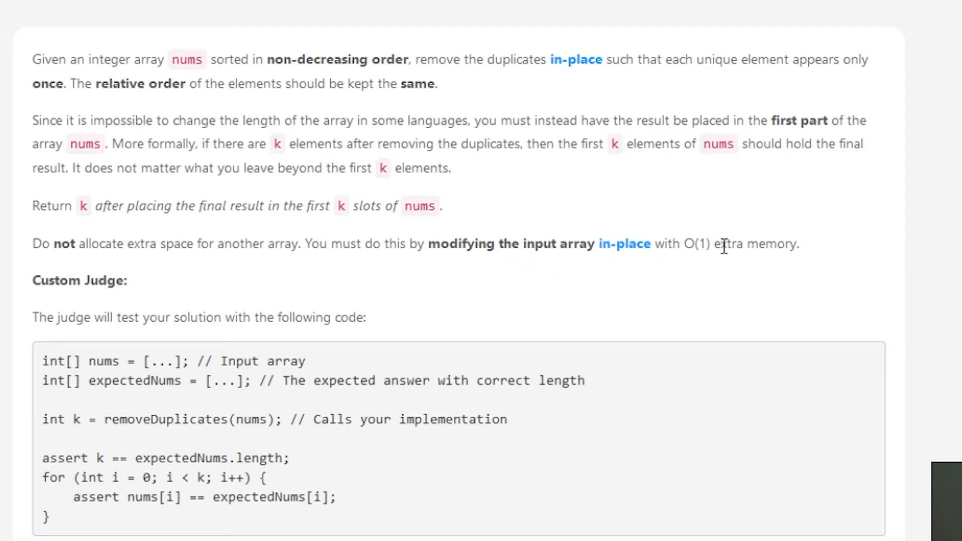
mouse_move(769, 284)
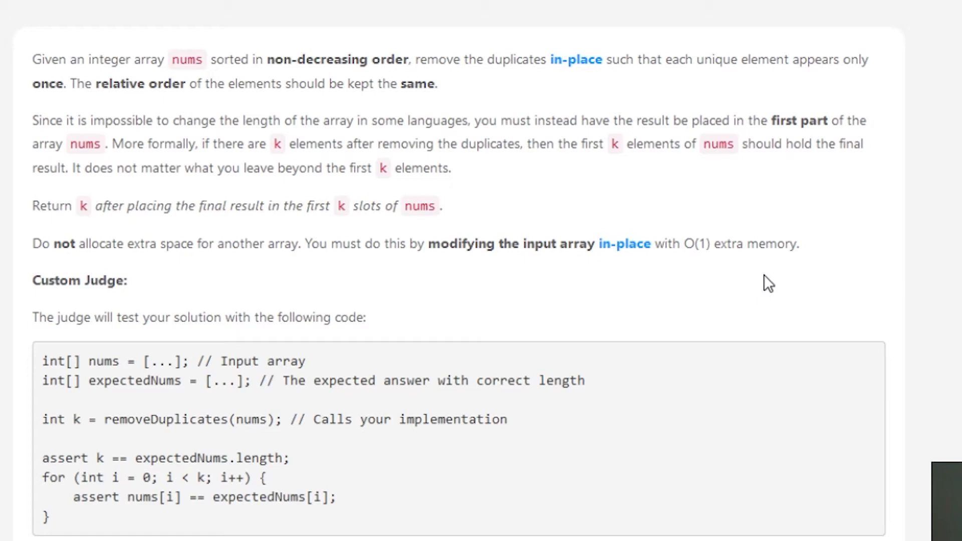
mouse_move(755, 290)
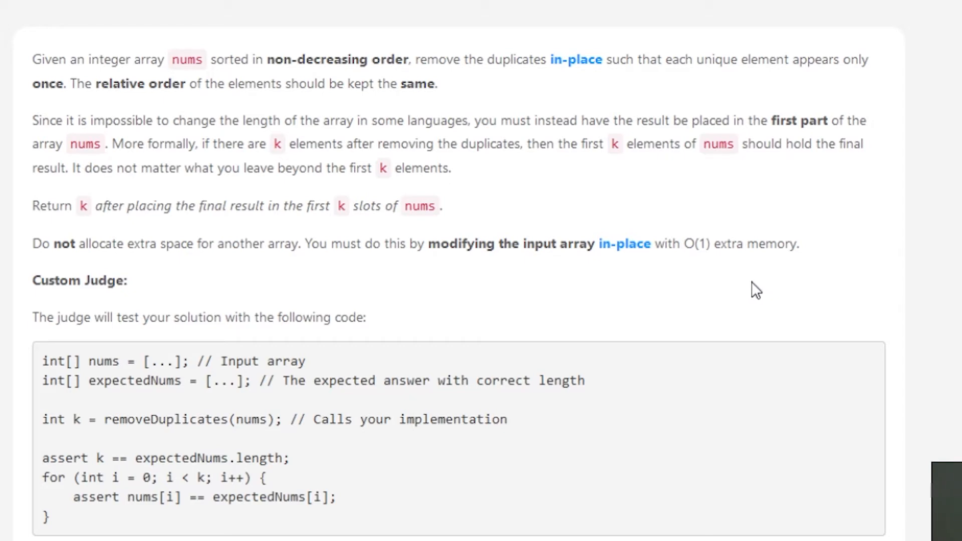
mouse_move(687, 289)
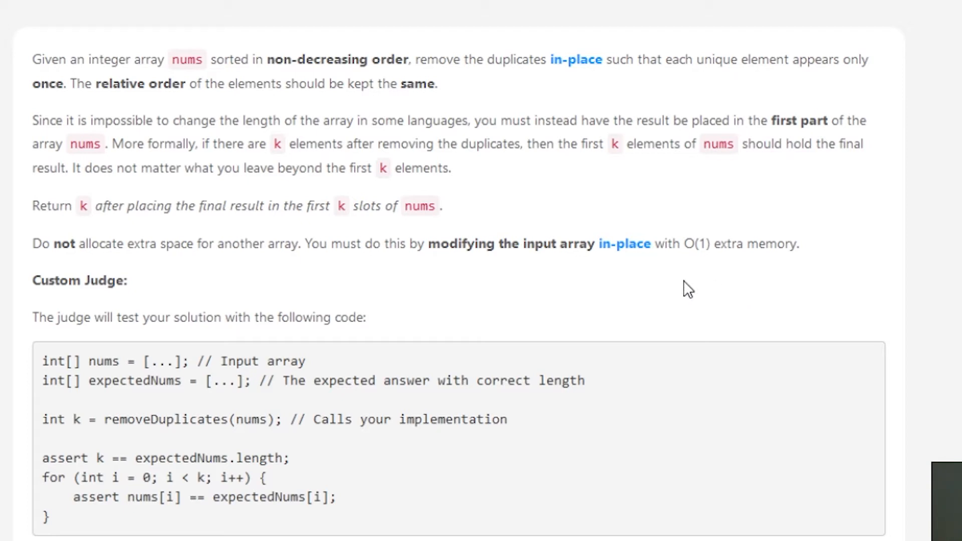
mouse_move(676, 287)
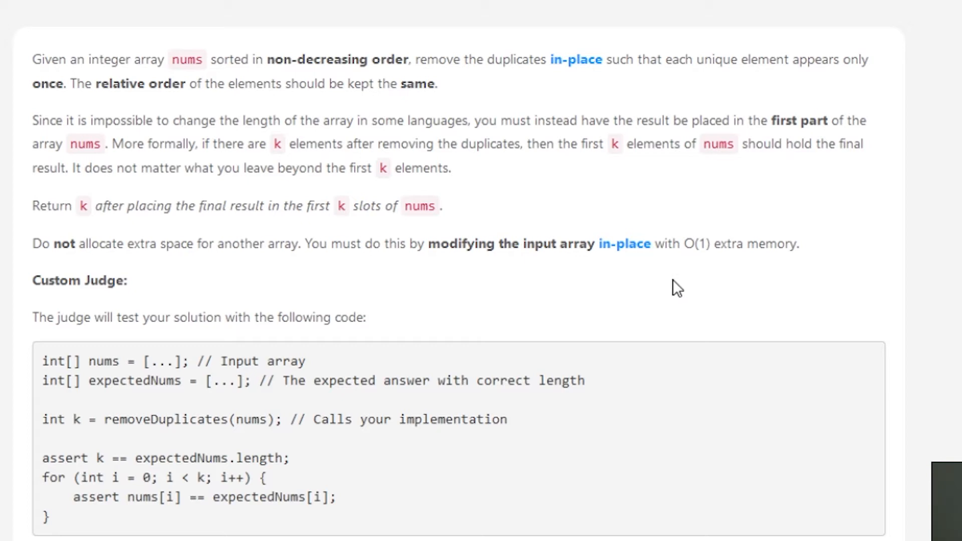
mouse_move(536, 235)
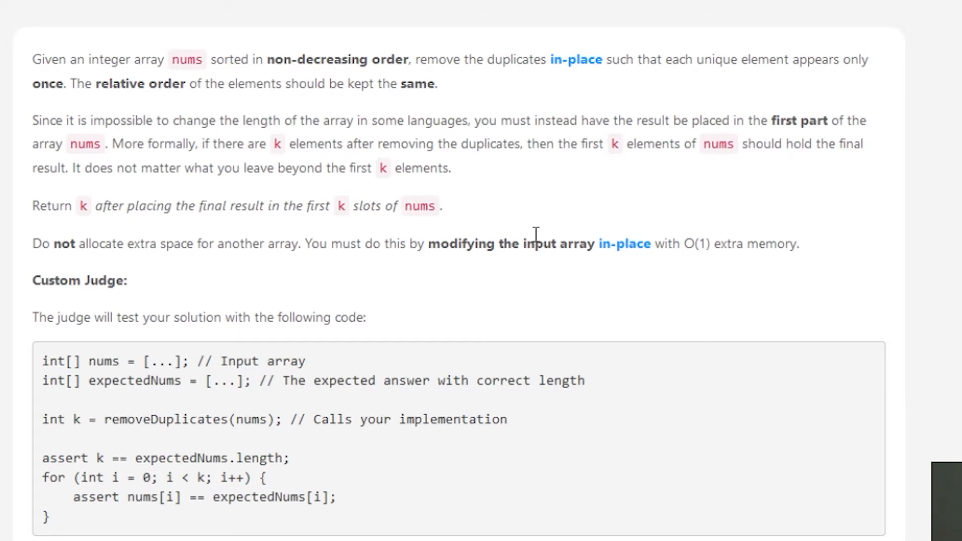
mouse_move(551, 229)
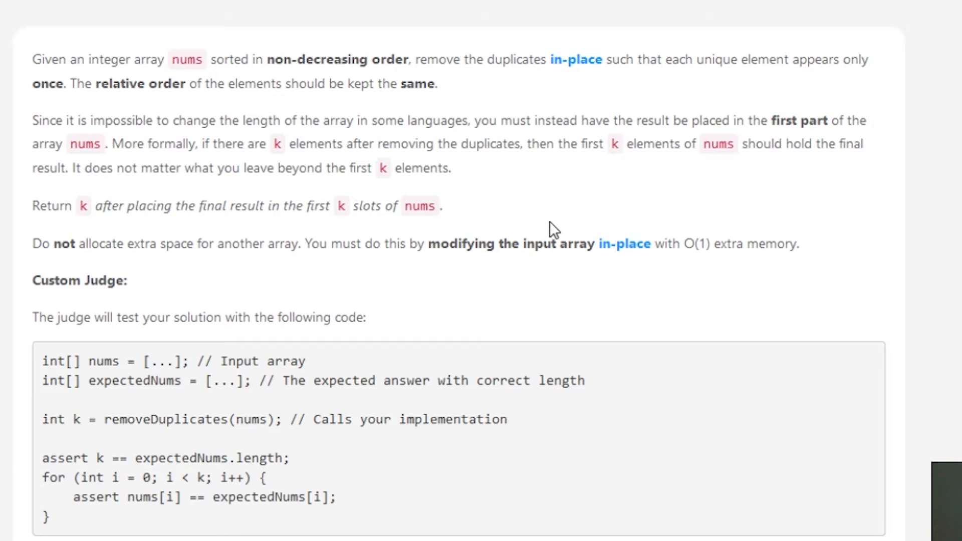
mouse_move(413, 164)
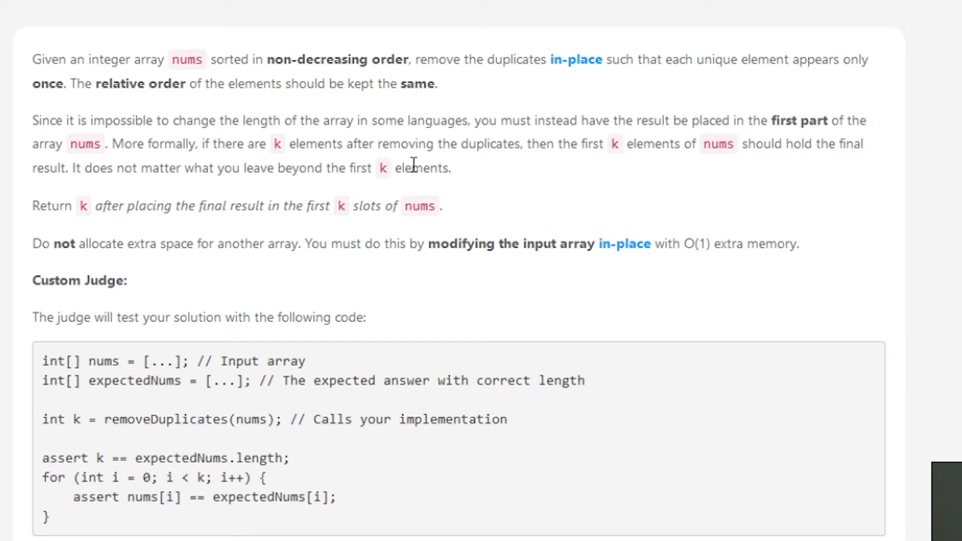
mouse_move(501, 189)
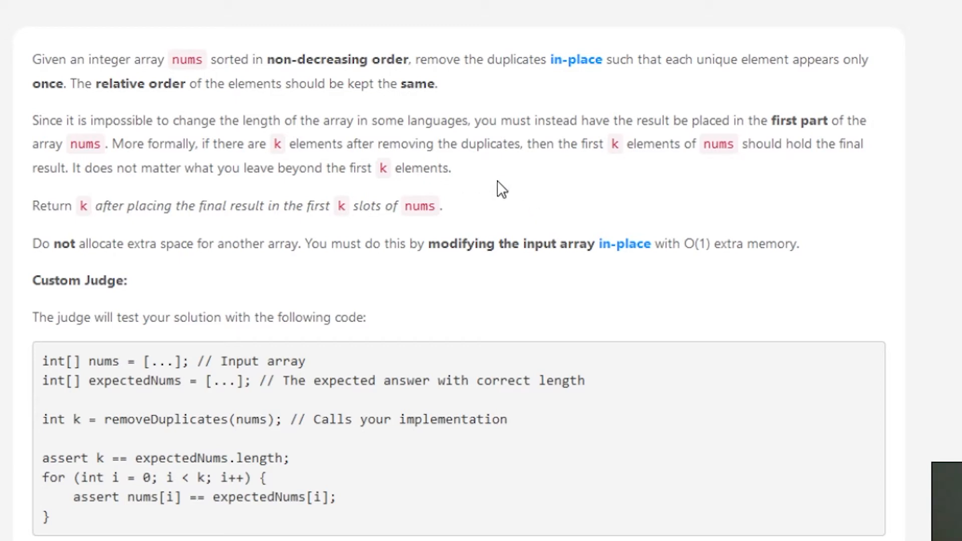
mouse_move(422, 186)
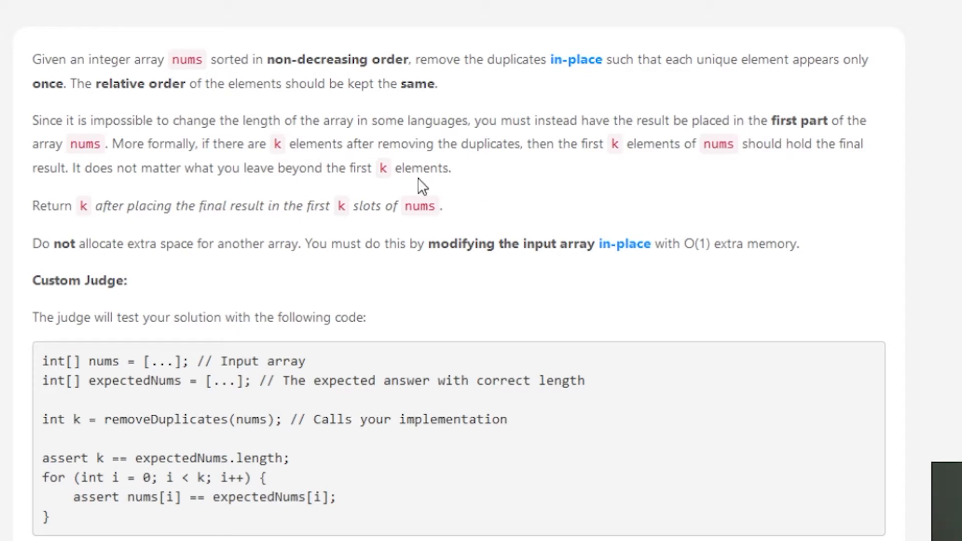
mouse_move(336, 245)
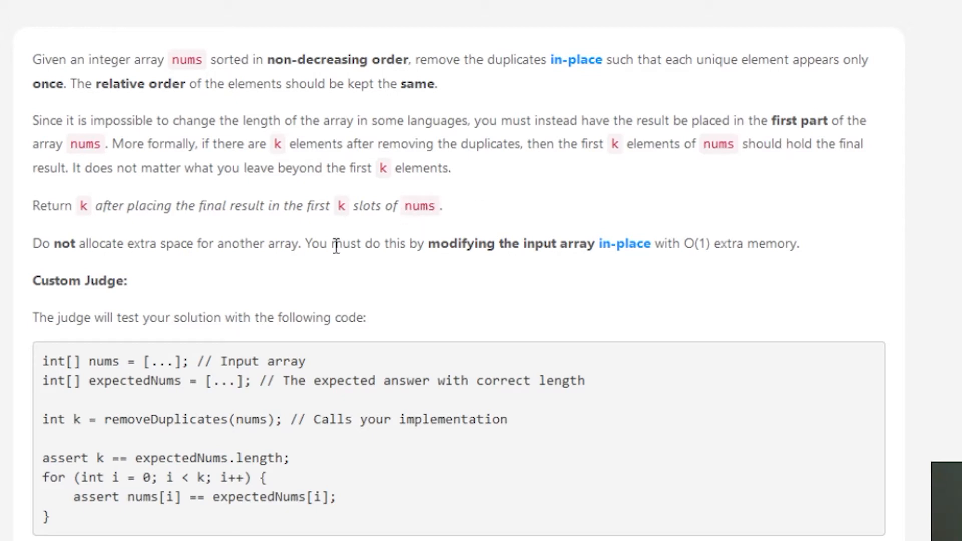
mouse_move(447, 270)
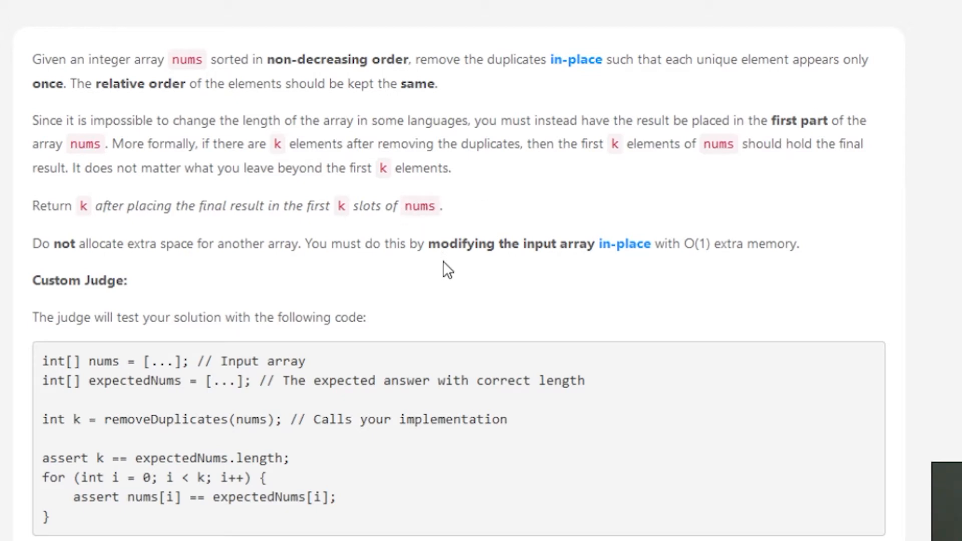
mouse_move(466, 261)
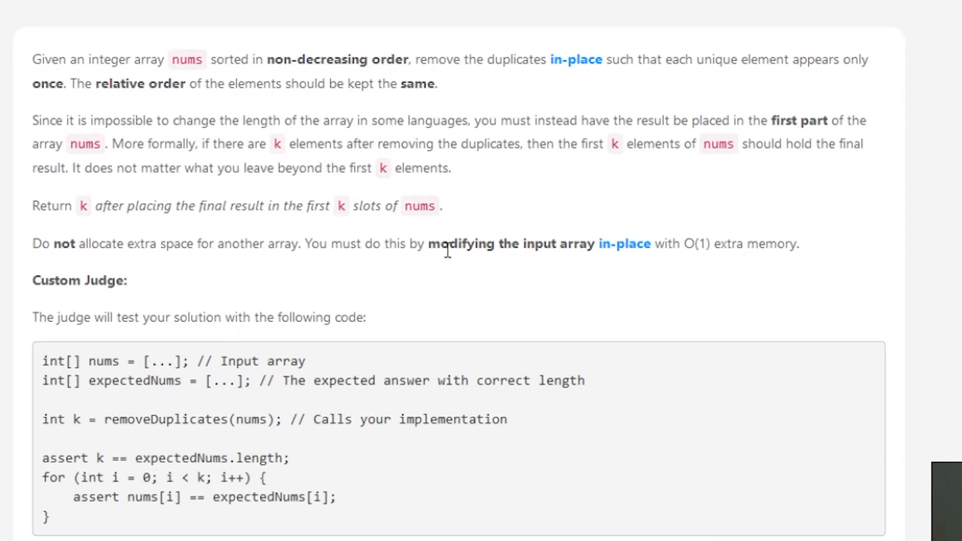
- Scroll past the Custom Judge code to the acceptance condition and Example 1
scroll("down", 3)
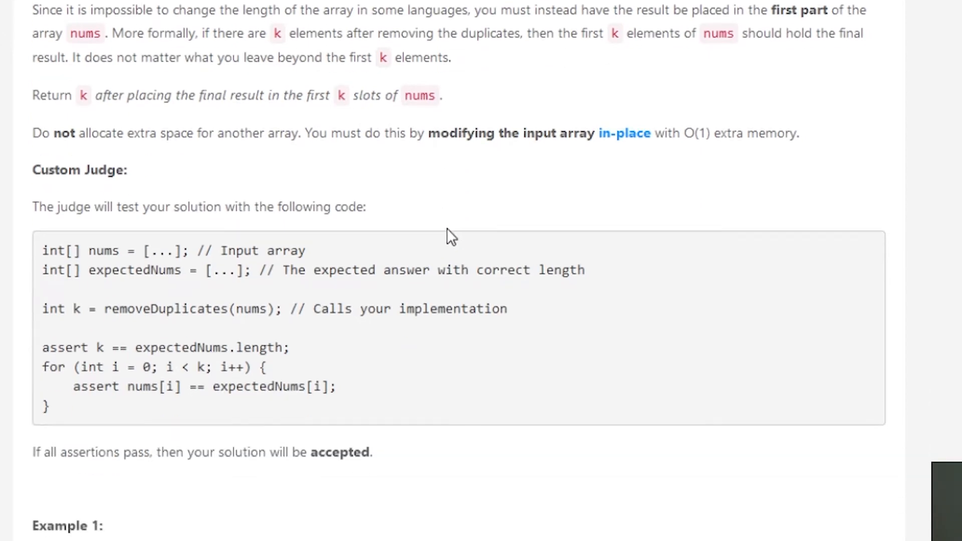
mouse_move(72, 79)
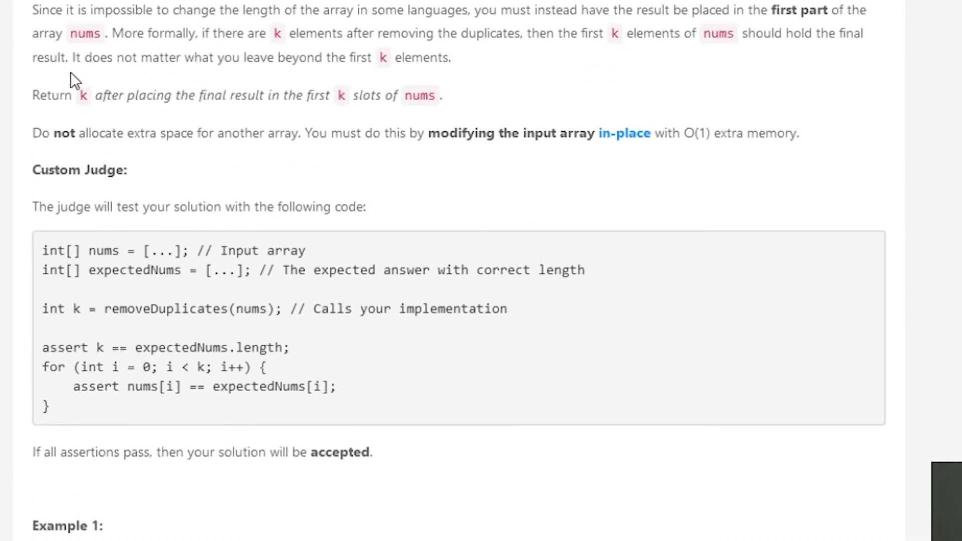
mouse_move(260, 115)
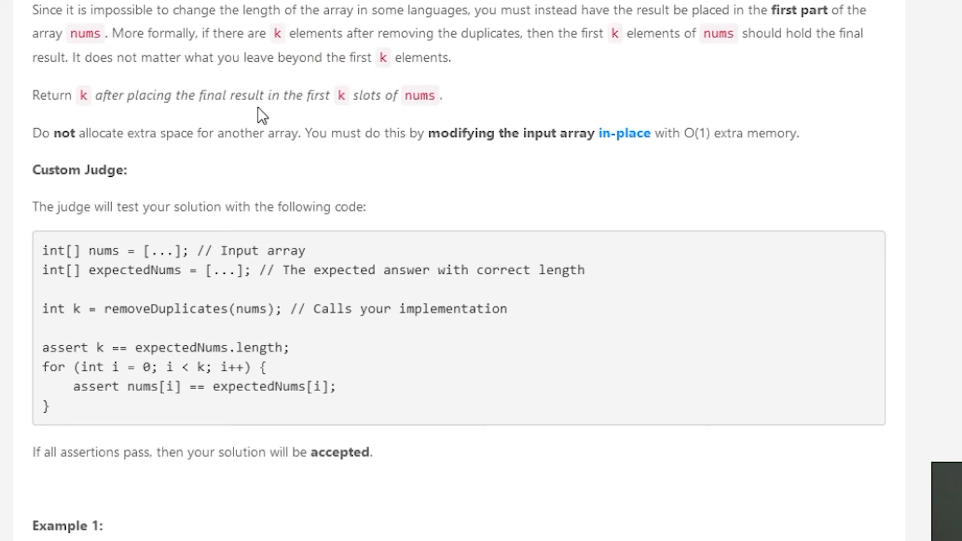
mouse_move(262, 121)
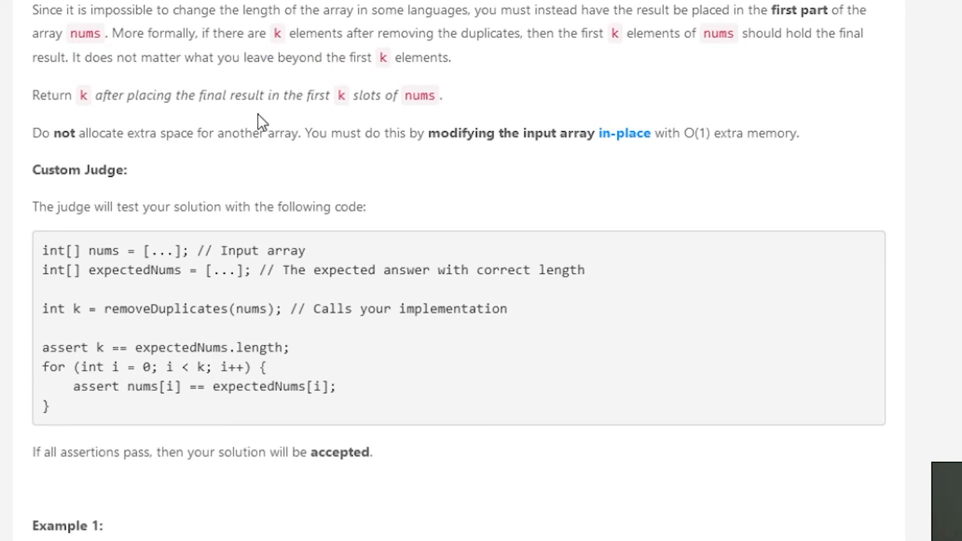
scroll("down", 3)
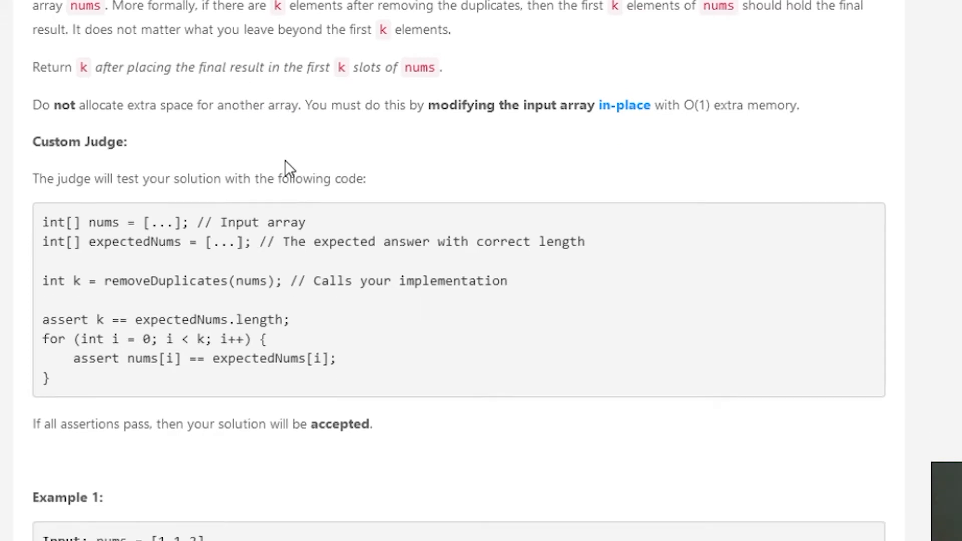
- Read Examples 1 and 2, marking Example 1's duplicate 1, toward the constraints
scroll("down", 3)
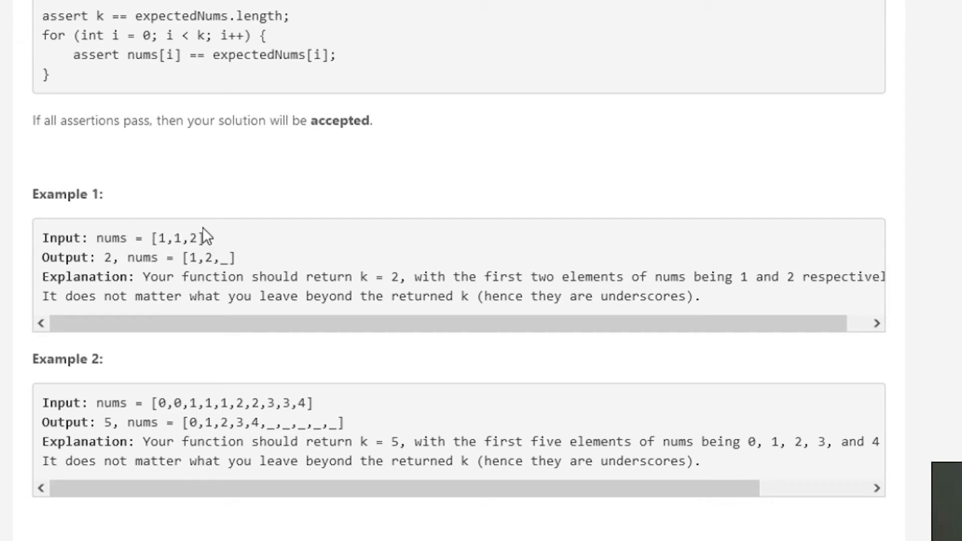
double_click(104, 257)
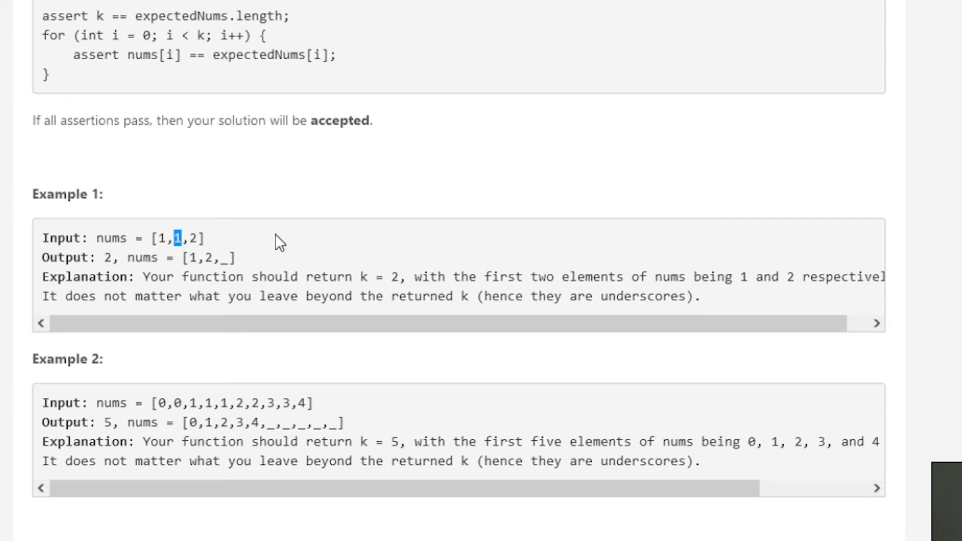
scroll("down", 3)
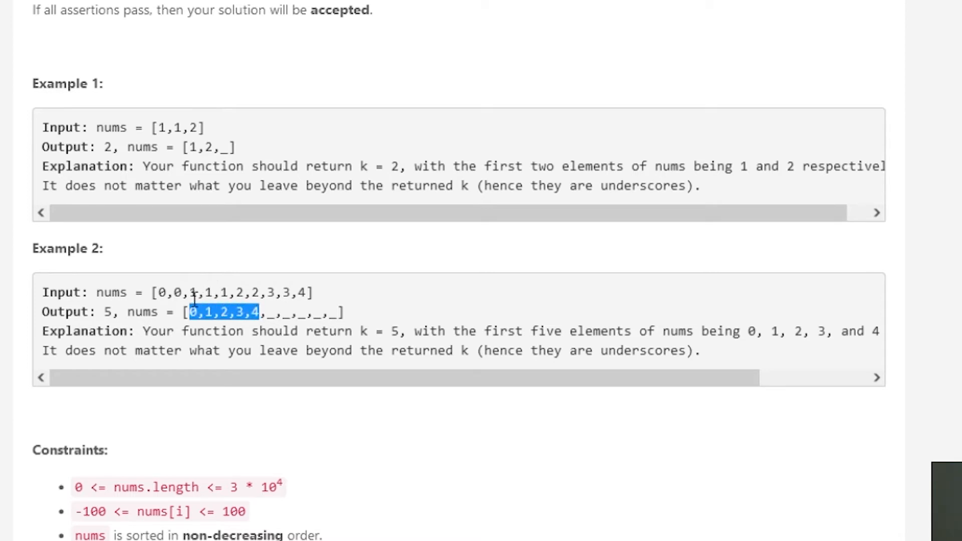
- Scroll to the constraints on array length, value range and non-decreasing order
scroll("down", 3)
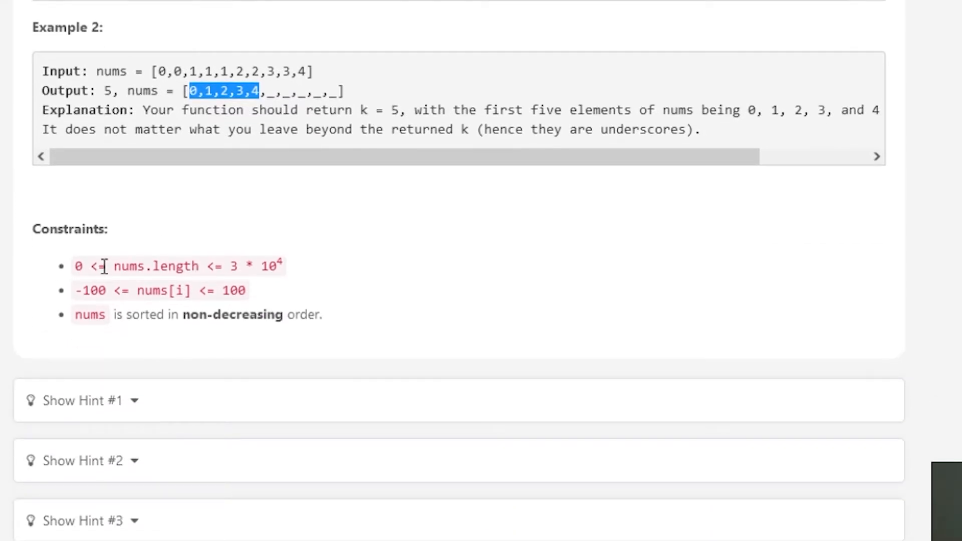
mouse_move(103, 282)
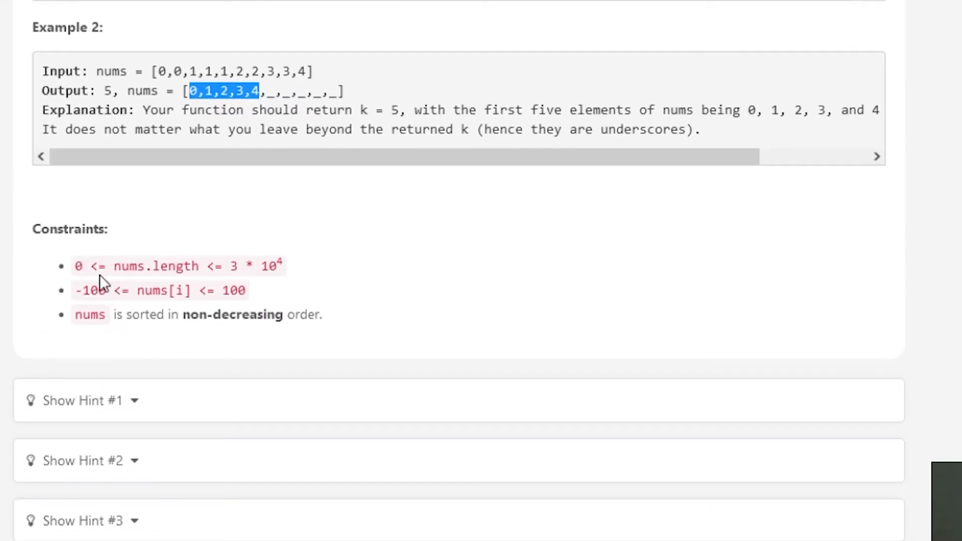
mouse_move(74, 273)
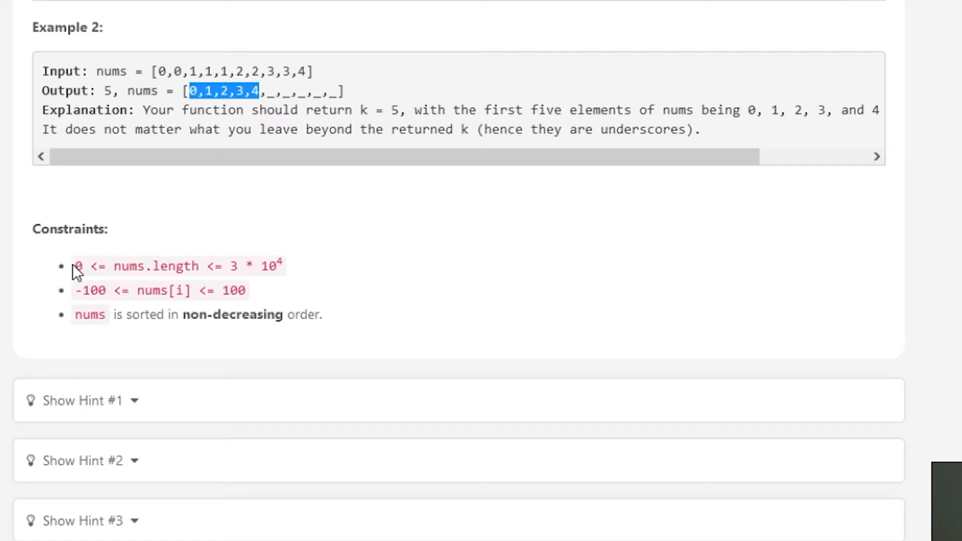
mouse_move(232, 269)
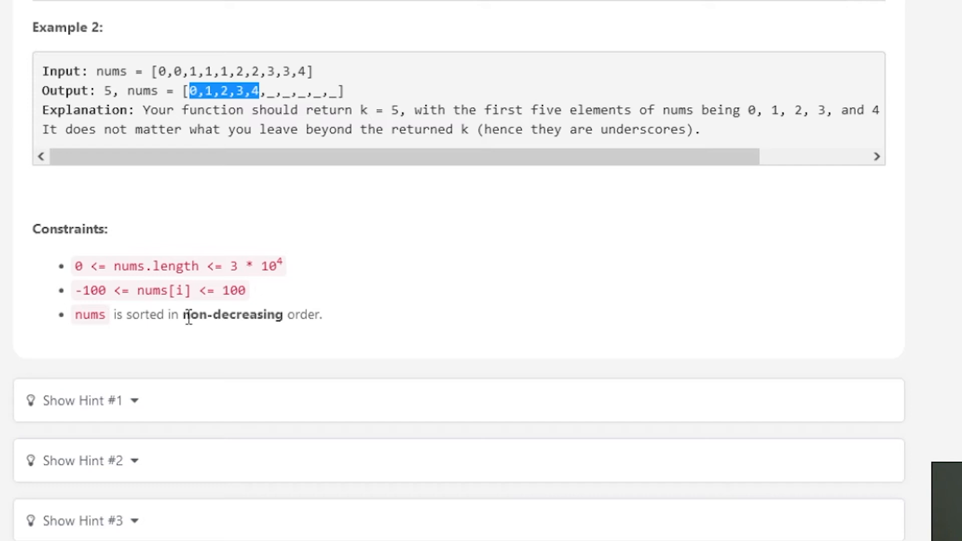
mouse_move(161, 311)
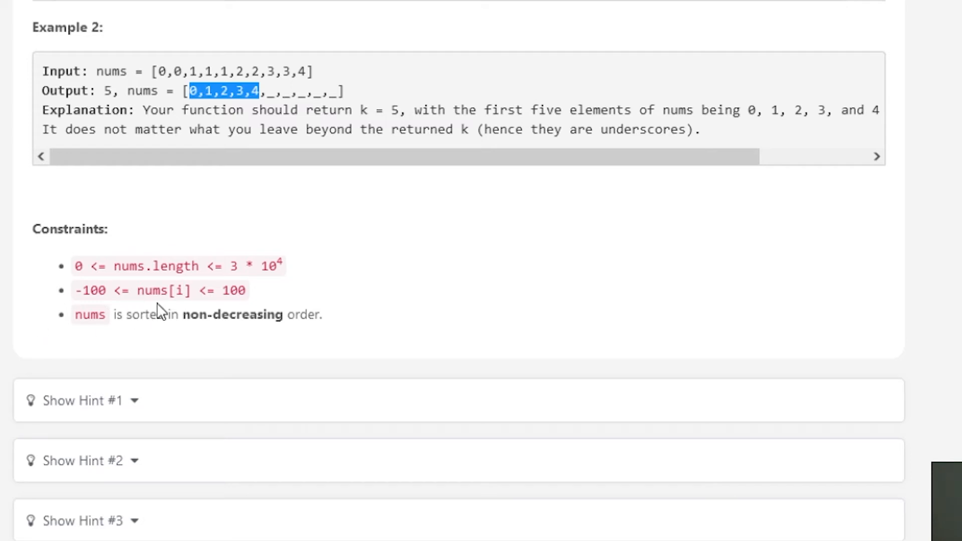
mouse_move(151, 292)
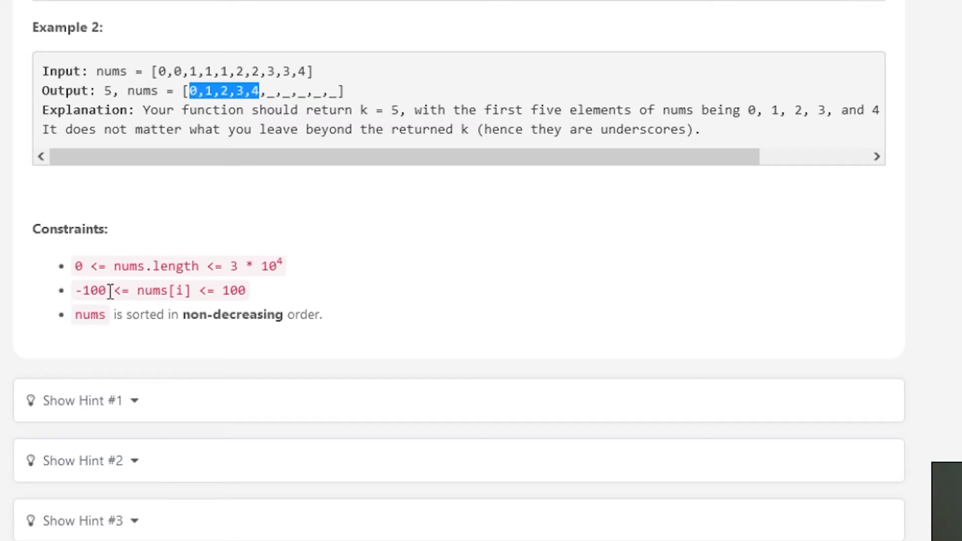
mouse_move(258, 298)
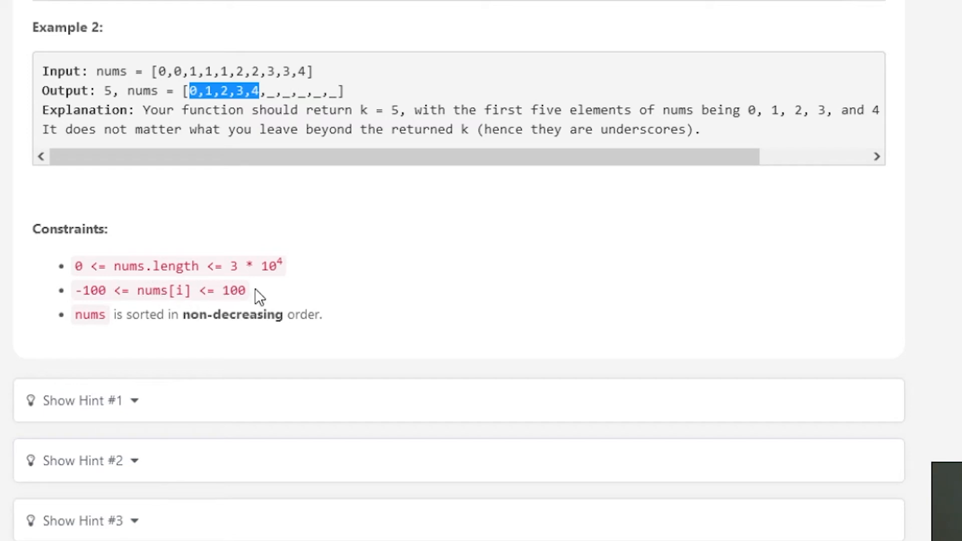
mouse_move(272, 332)
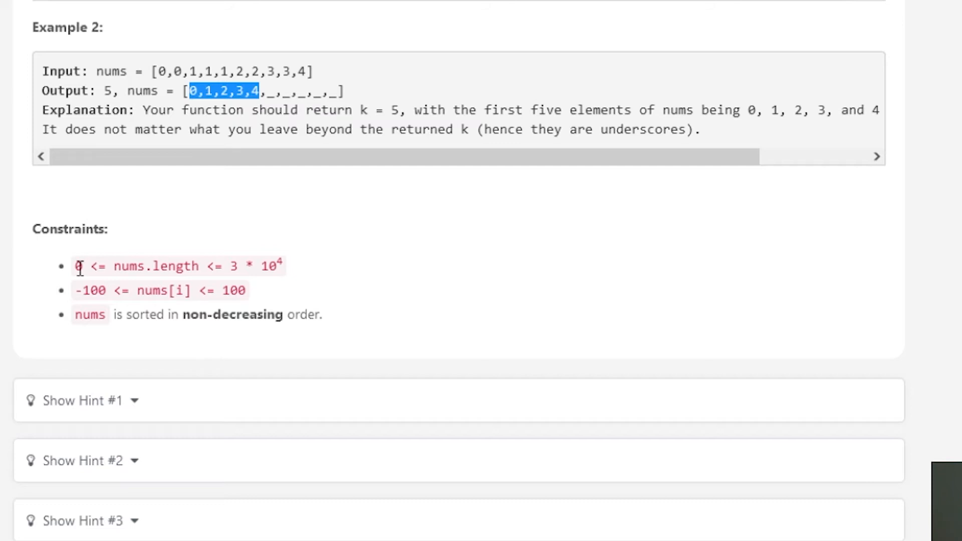
mouse_move(93, 275)
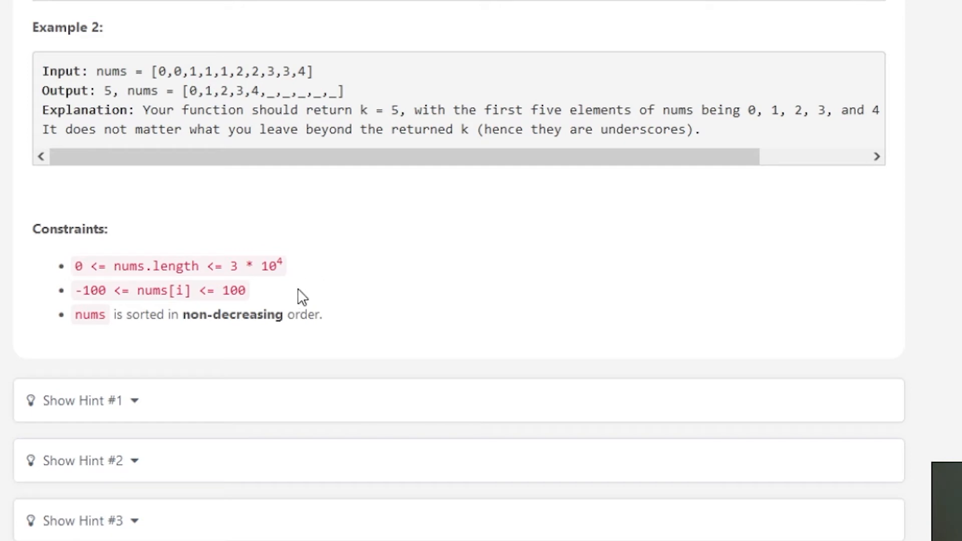
scroll("down", 3)
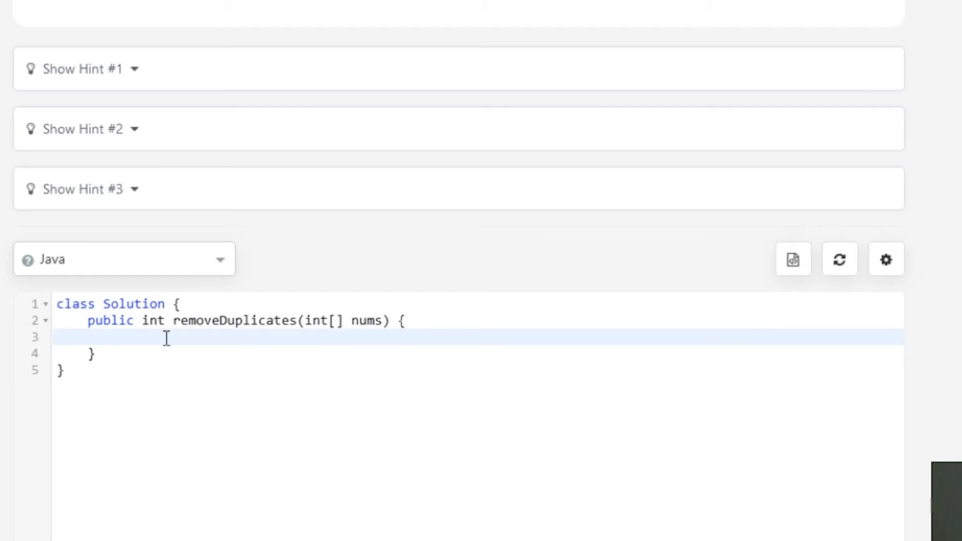
mouse_move(260, 352)
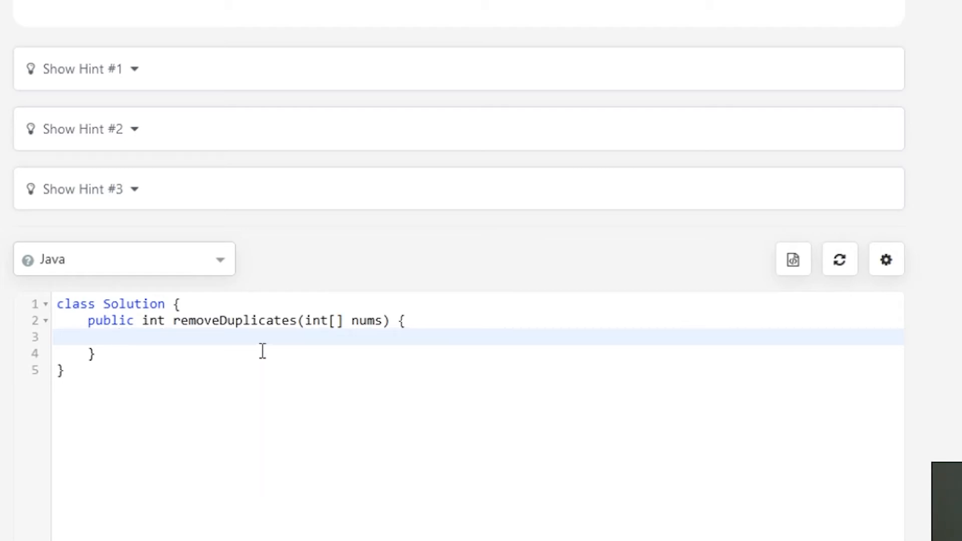
mouse_move(354, 345)
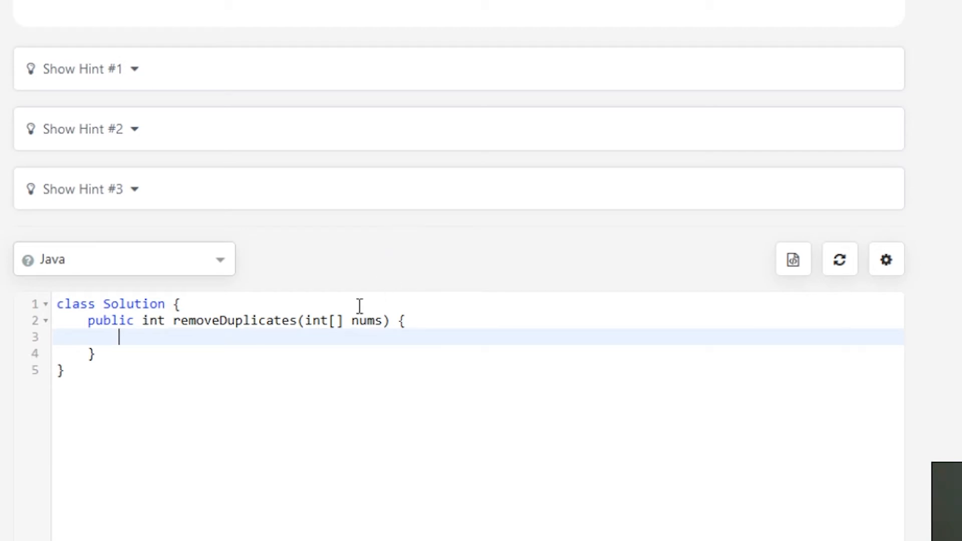
mouse_move(330, 372)
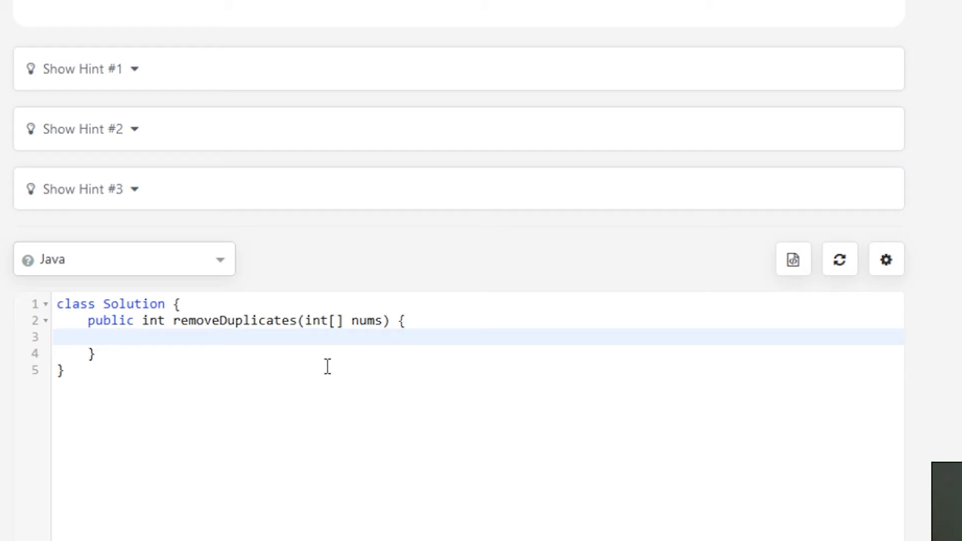
left_click(118, 337)
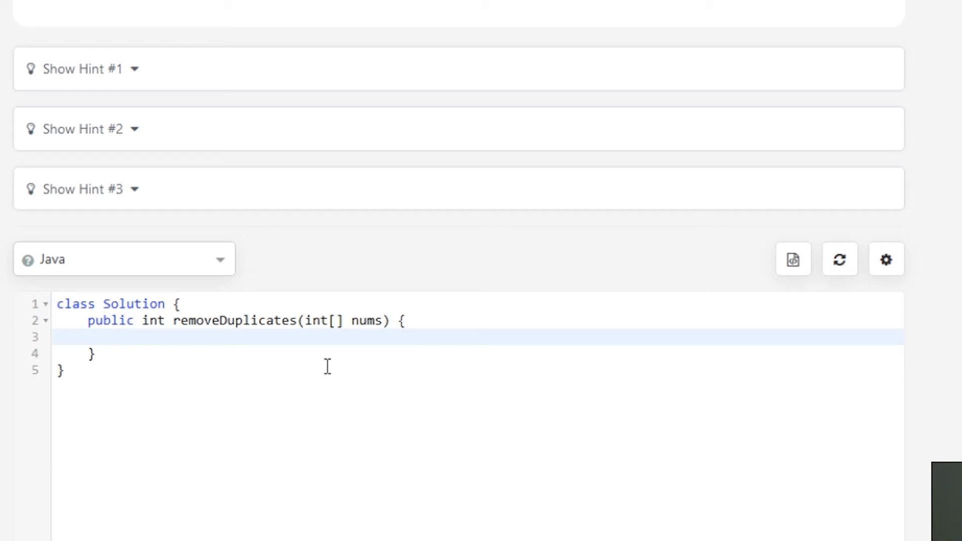
mouse_move(302, 367)
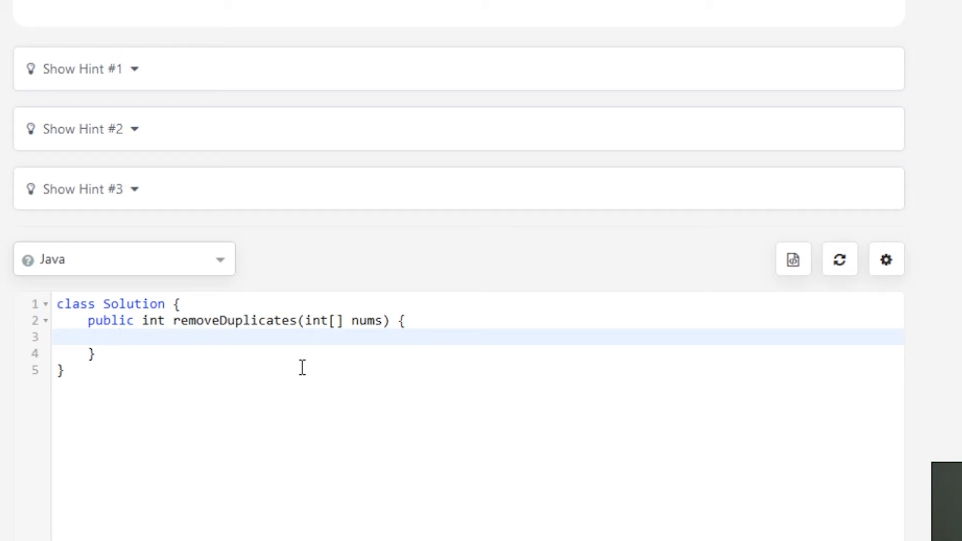
mouse_move(294, 326)
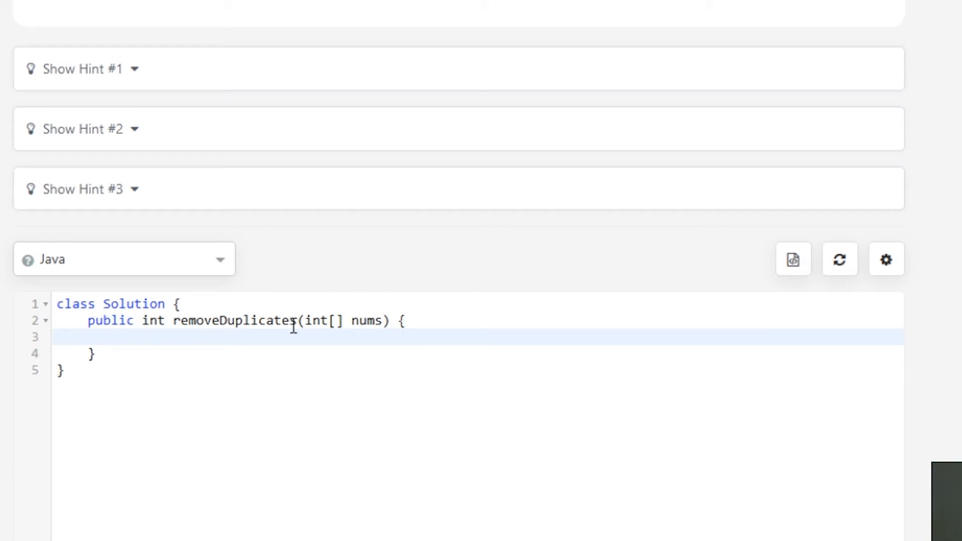
scroll("up", 3)
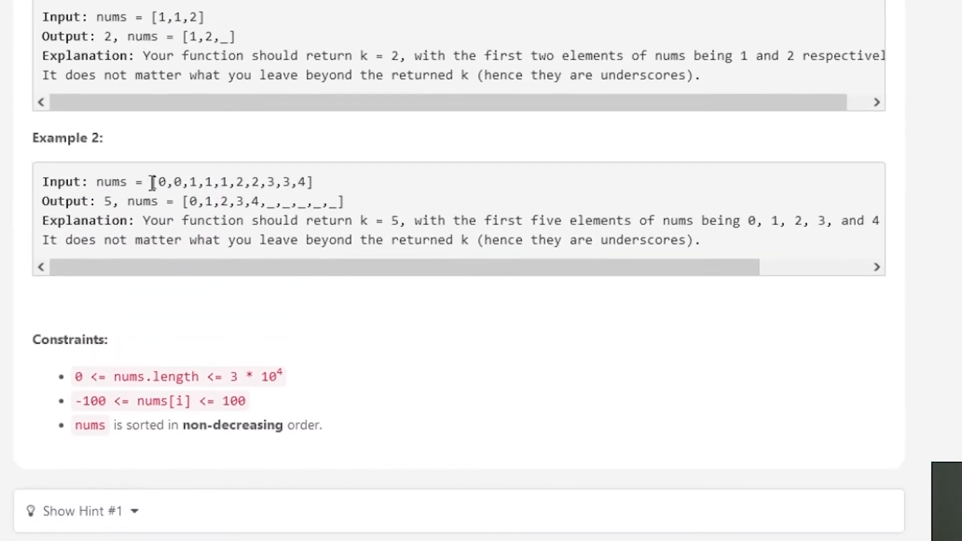
left_click_drag(157, 183, 190, 182)
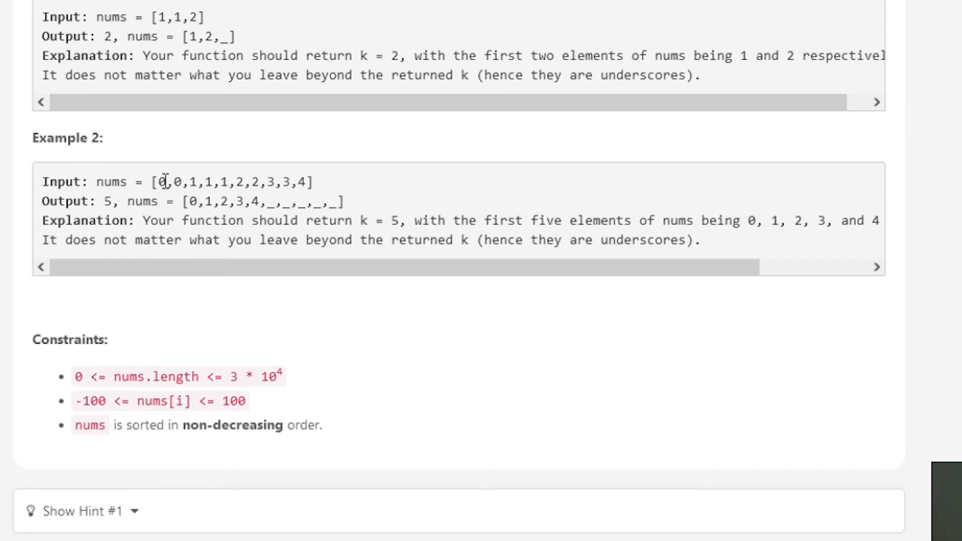
double_click(161, 183)
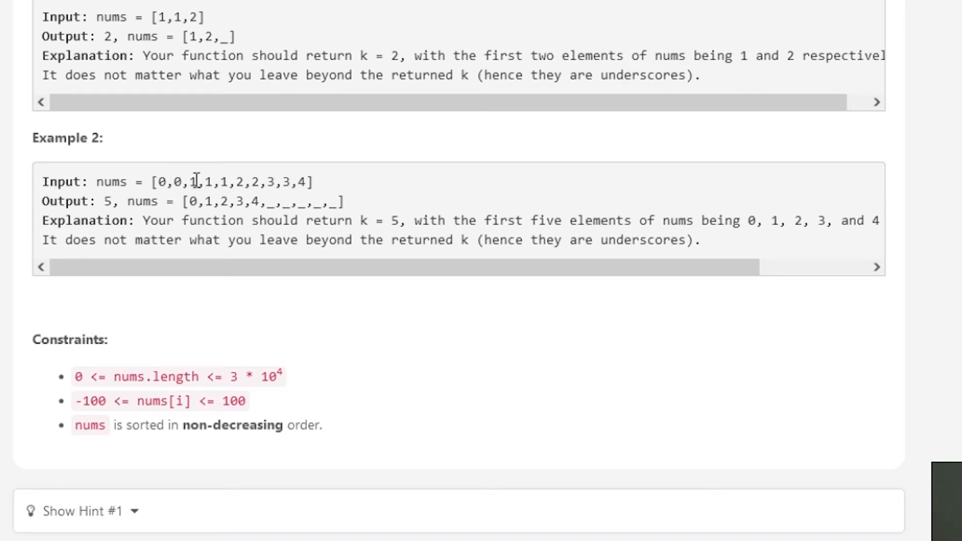
double_click(193, 182)
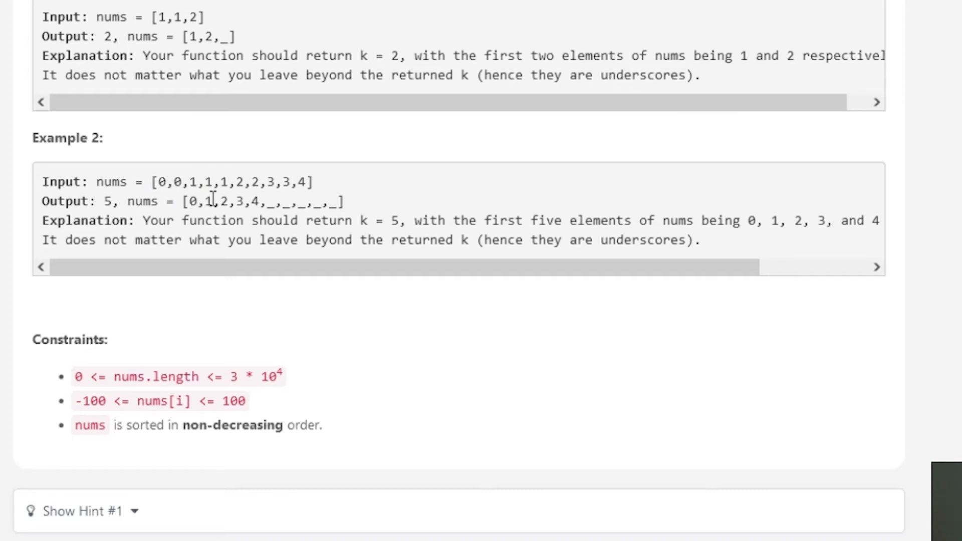
double_click(208, 201)
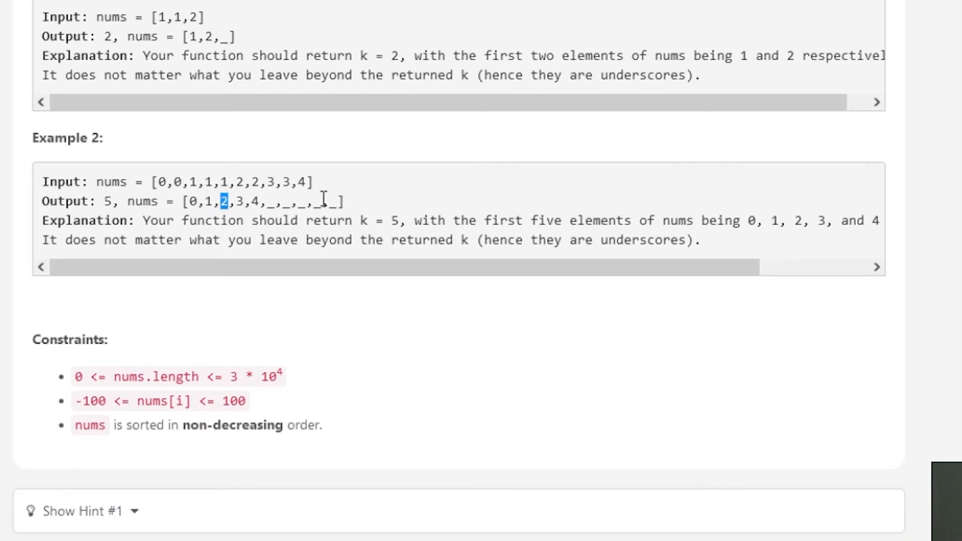
mouse_move(287, 219)
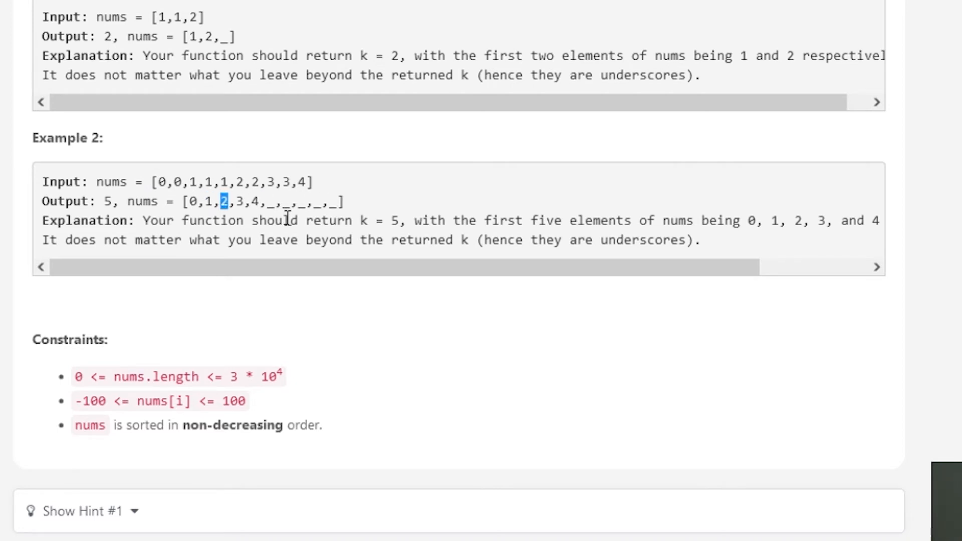
mouse_move(251, 212)
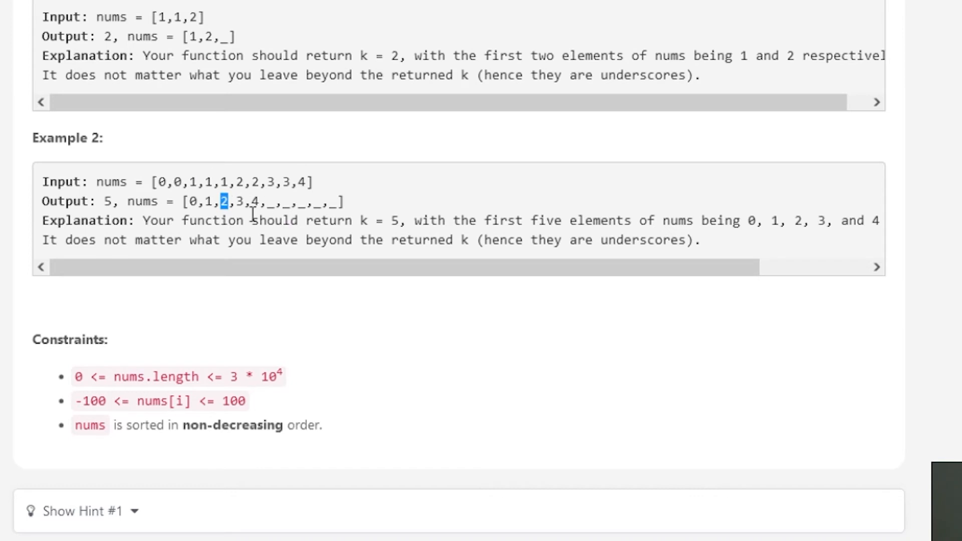
scroll("down", 3)
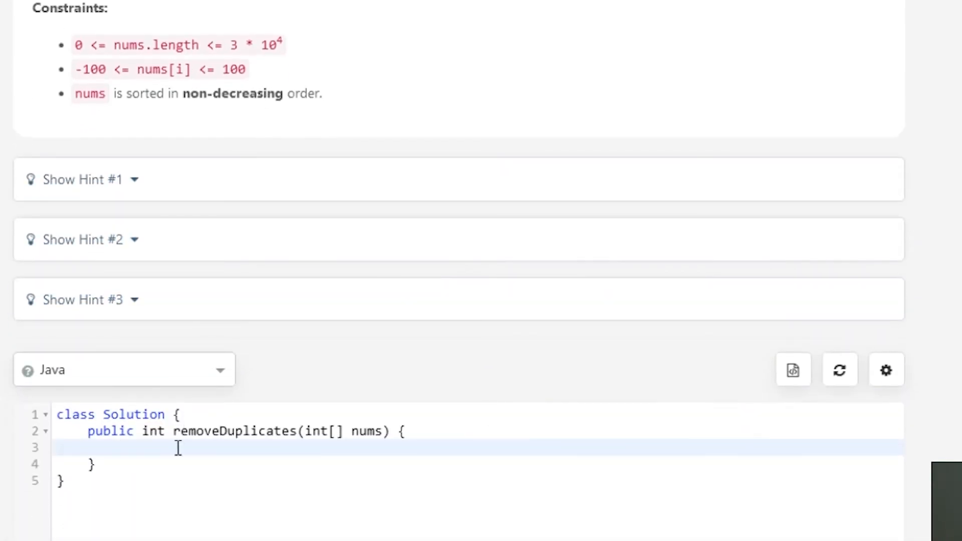
- Write 'int index = 0;', a for loop over nums.length, and begin 'if (index == 0 ||'
type("int index =")
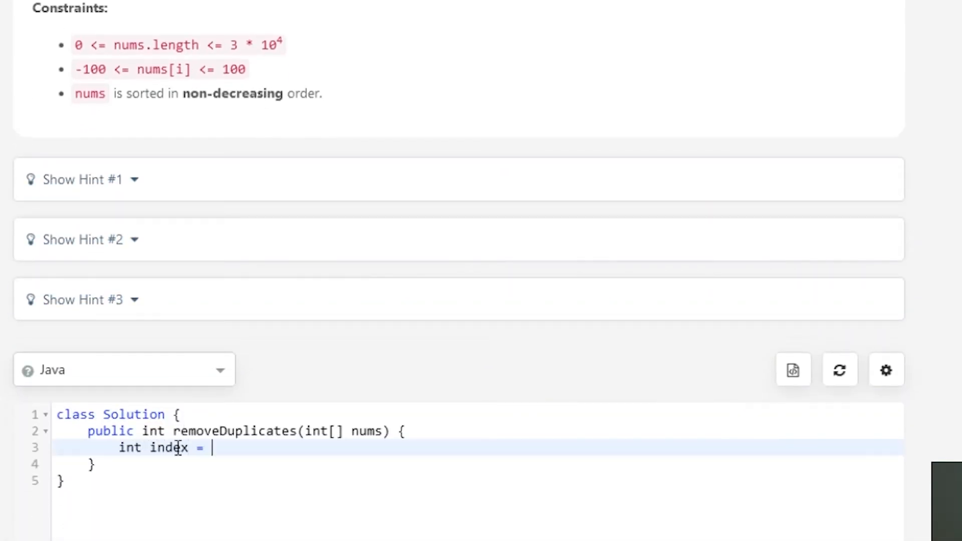
type("0;")
type("for")
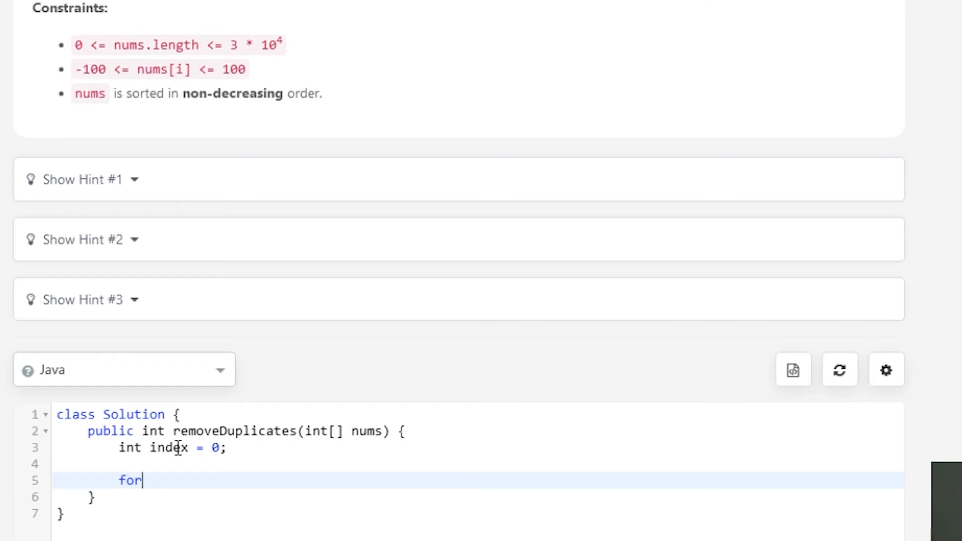
type("(int i =")
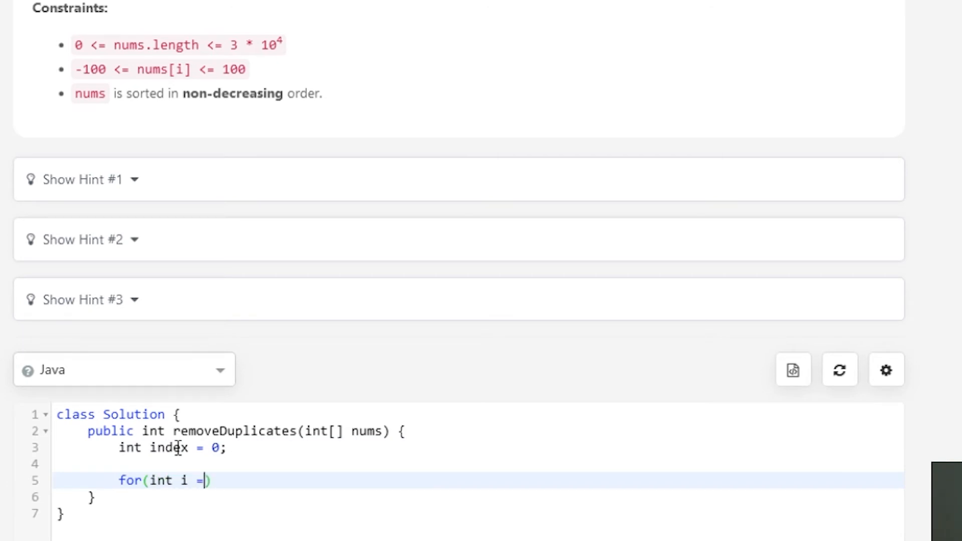
type("0; i")
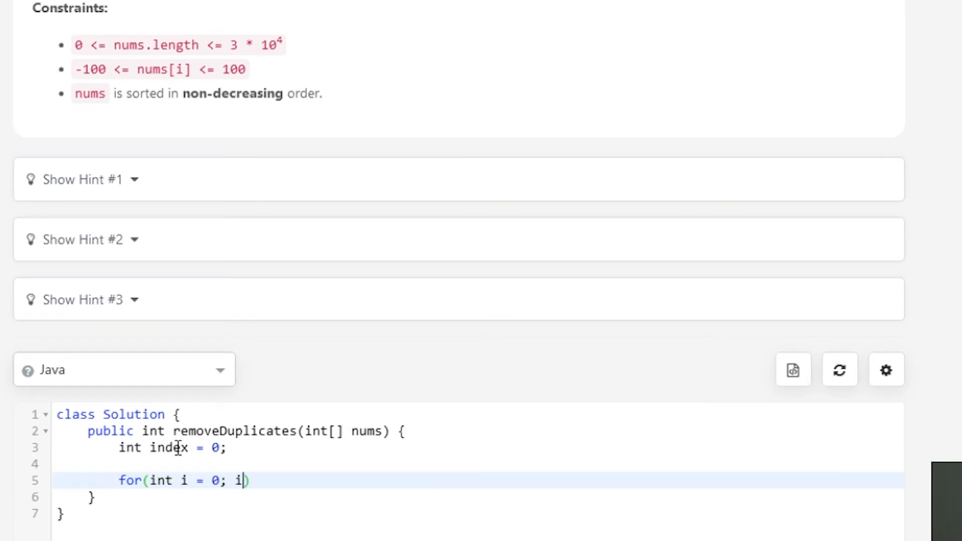
type("< nums")
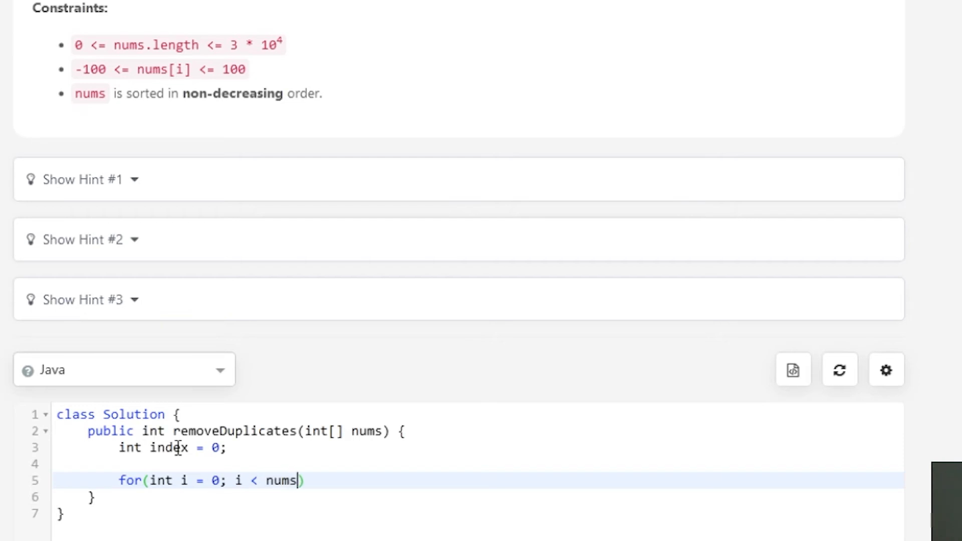
type(".length;")
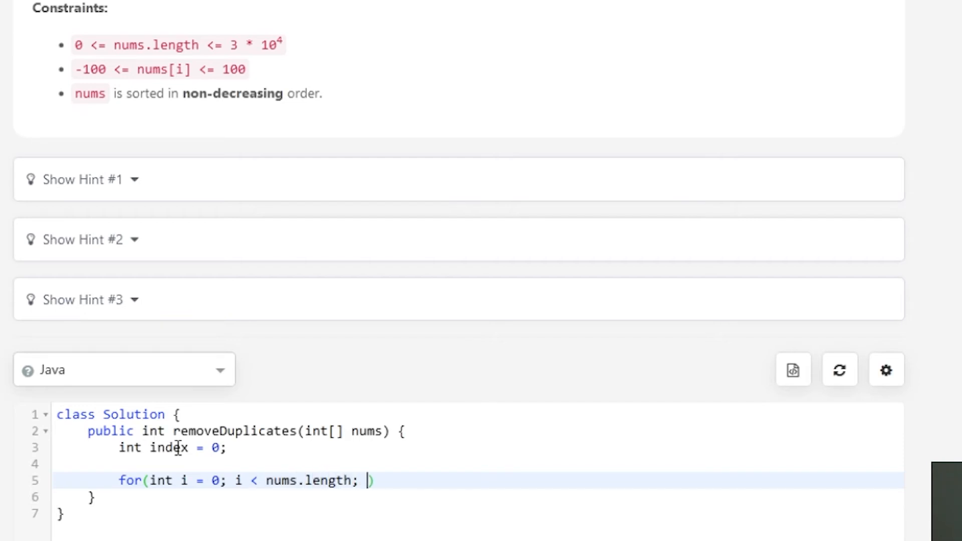
type("i++)")
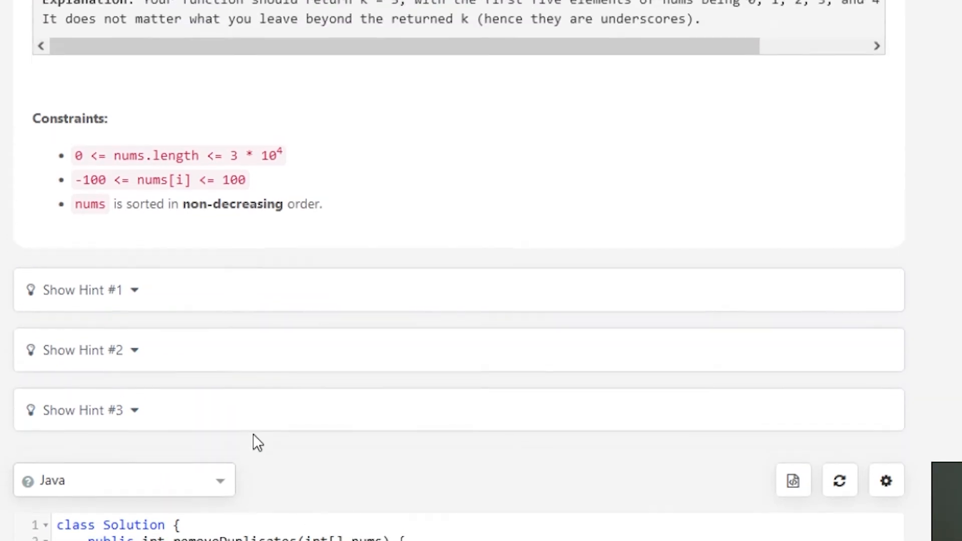
scroll("up", 3)
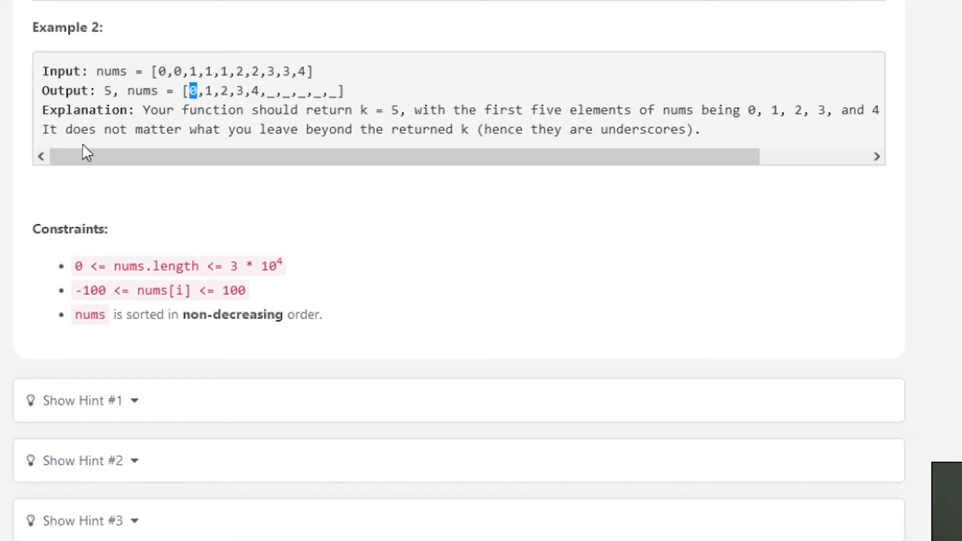
scroll("down", 3)
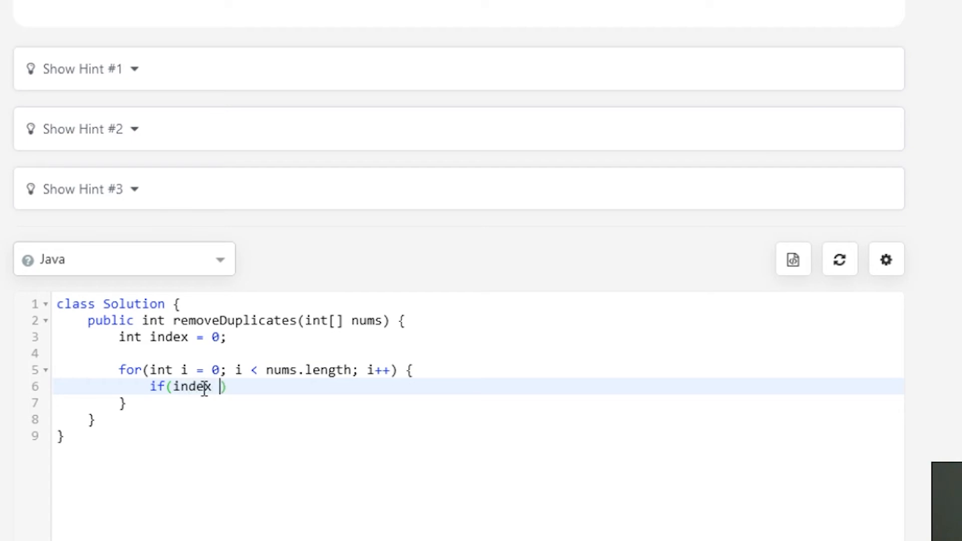
type("== 0 ||")
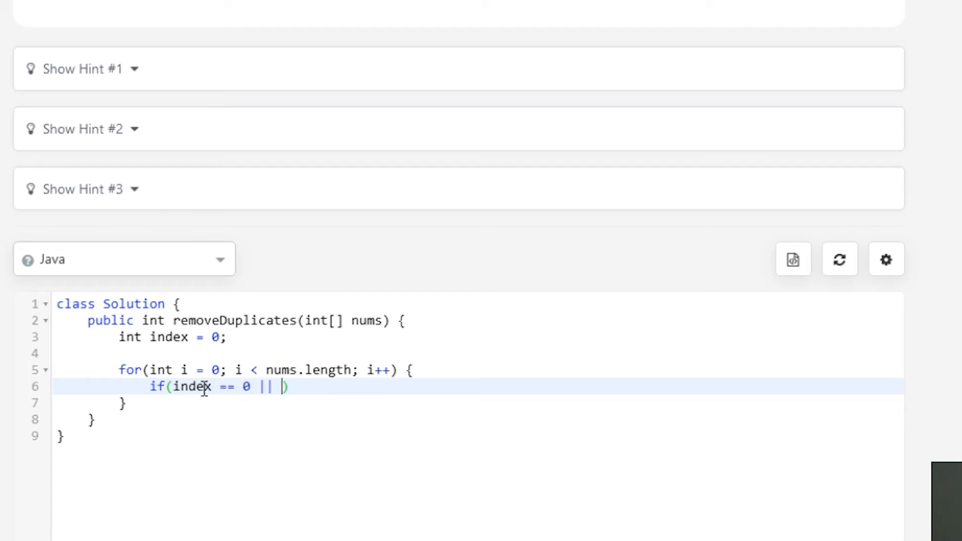
- Complete the condition as index == 0 || nums[index - 1] != nums[i] with an empty block
scroll("up", 3)
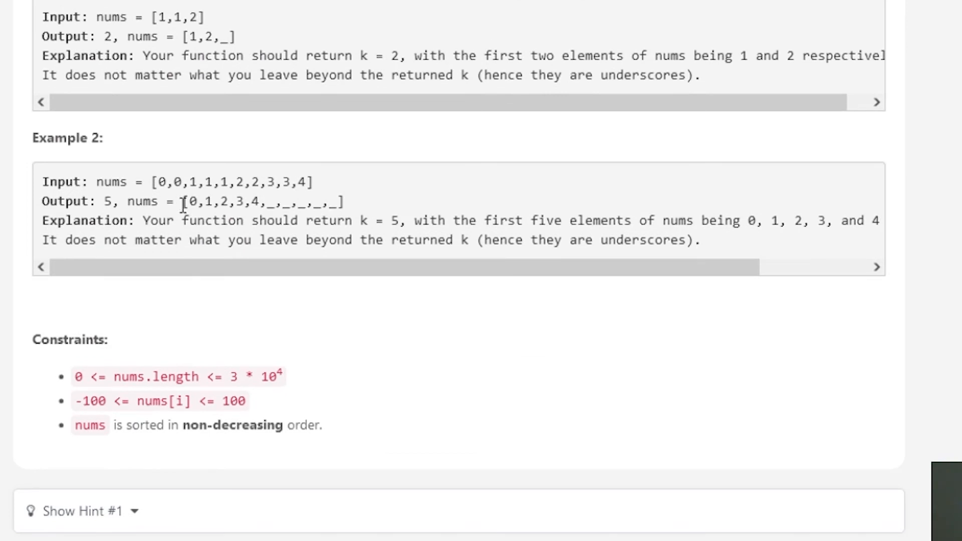
double_click(193, 202)
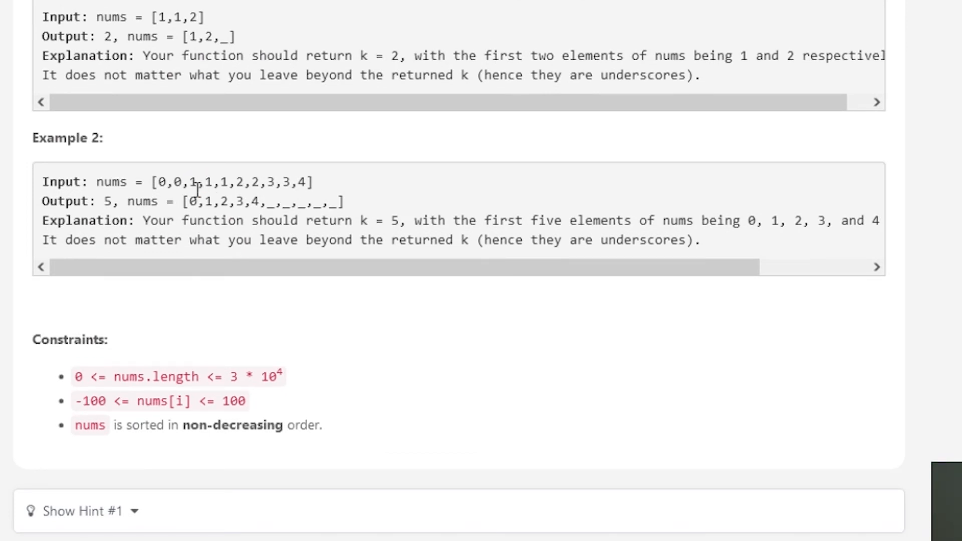
scroll("down", 3)
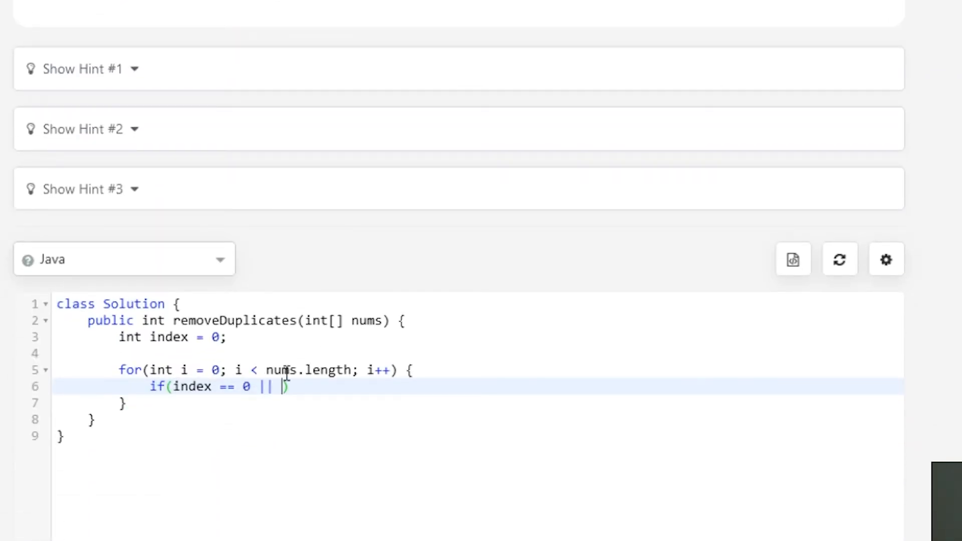
type("nums[]")
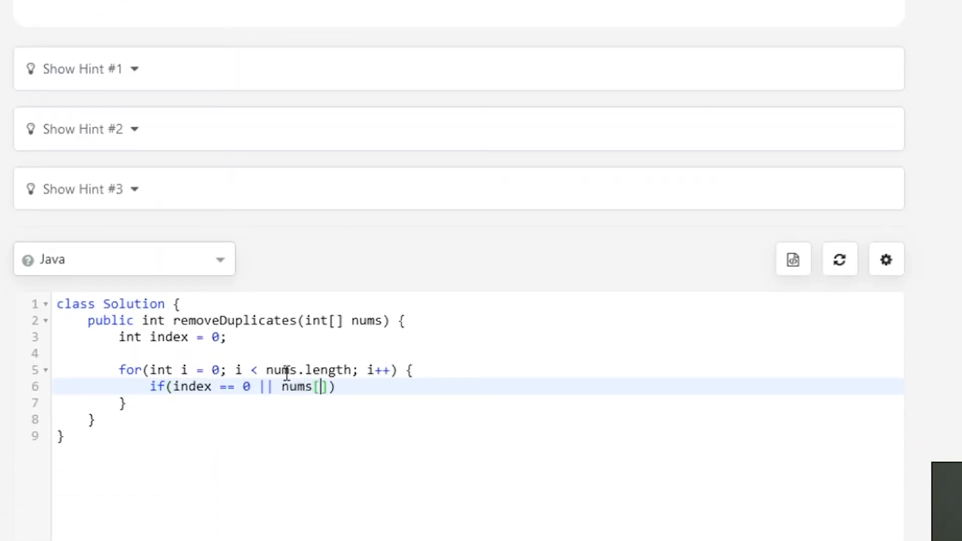
type("index - 1")
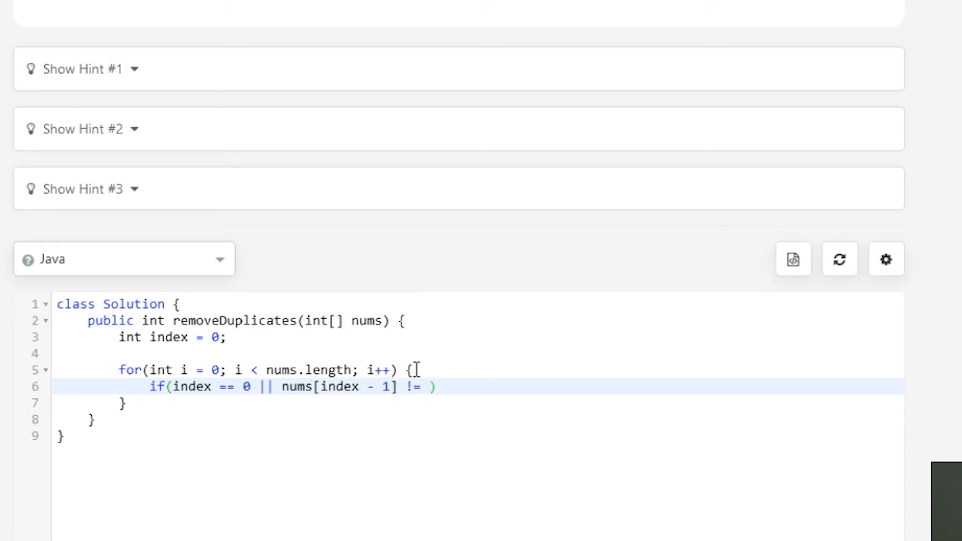
type("nums[i]")
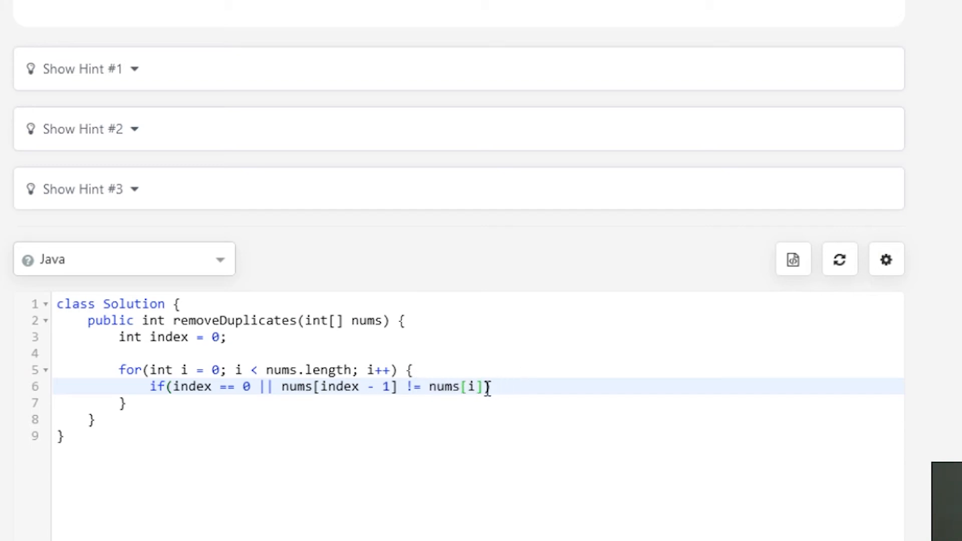
type(") {")
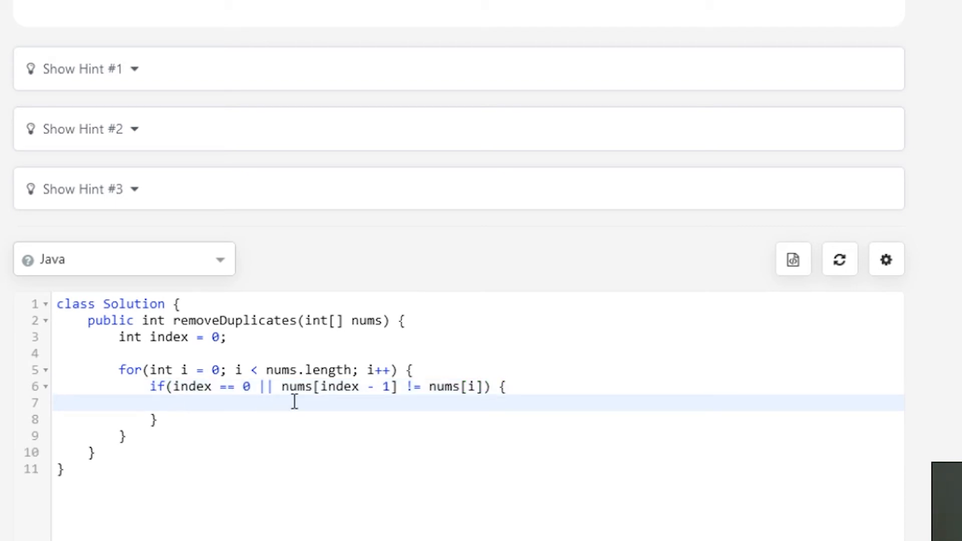
- Write 'nums[index] = nums[i];' and 'index++;' in the block, leaving a blank line after the loop
type("nums")
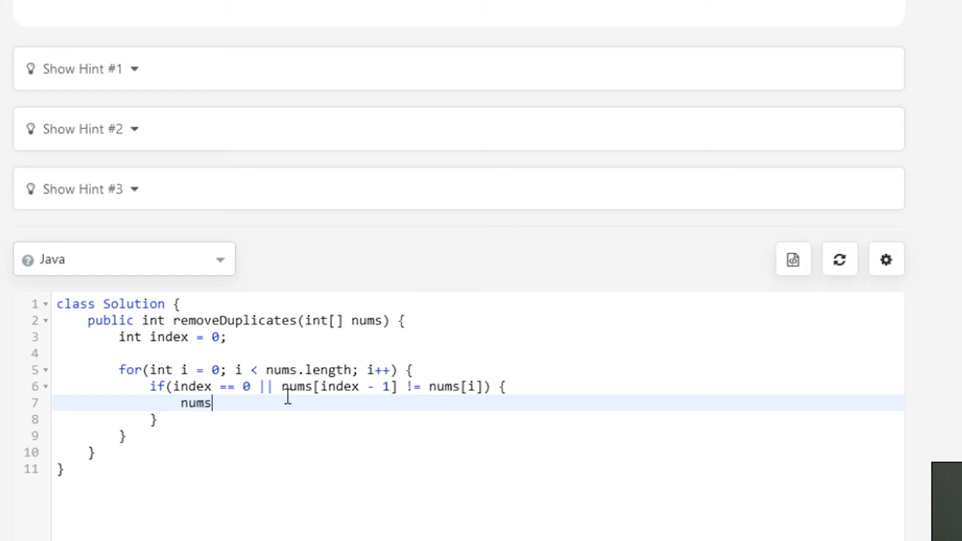
type("[inde]")
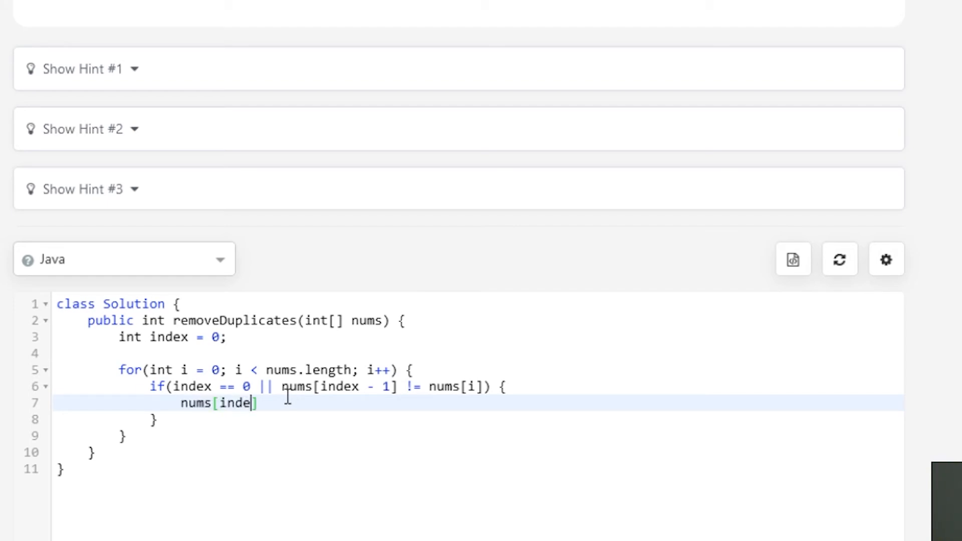
type("x] = nums")
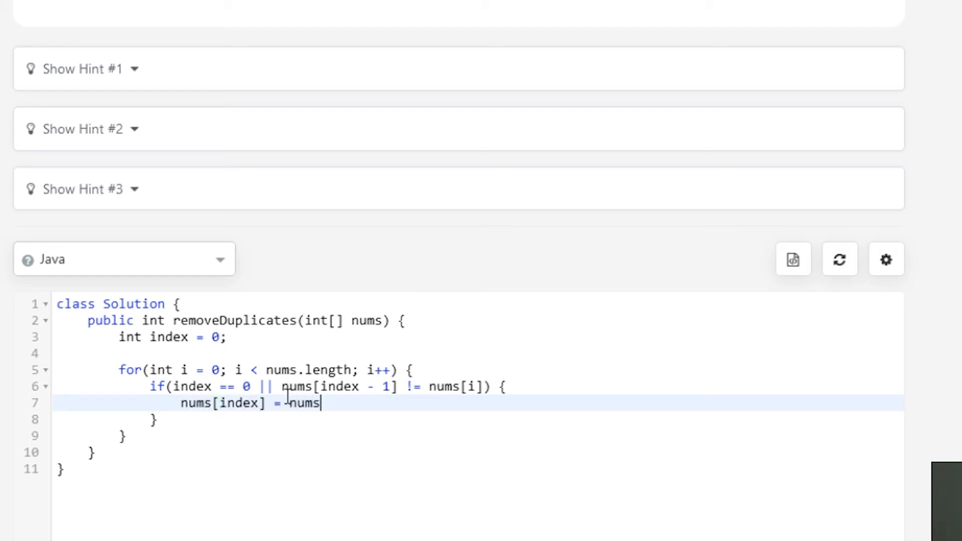
type("[i];")
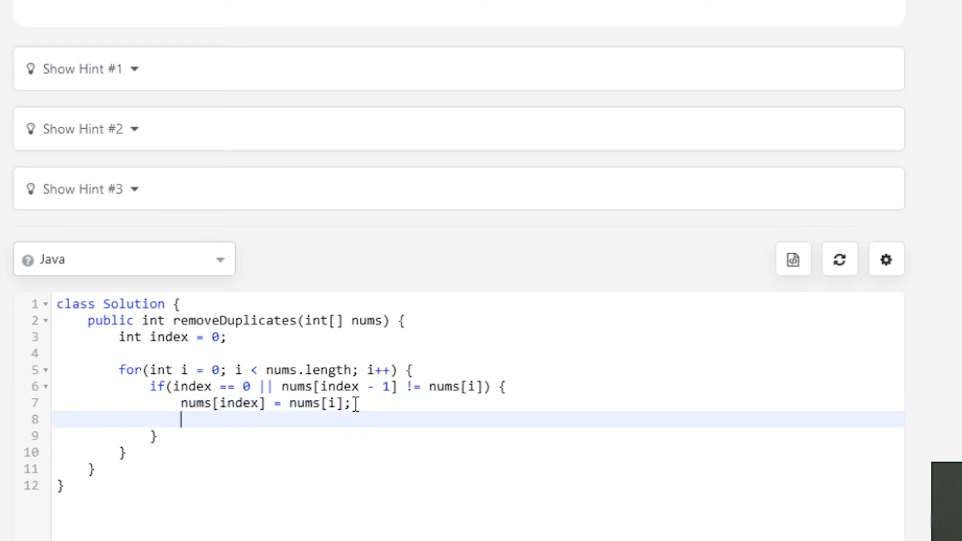
type("index++")
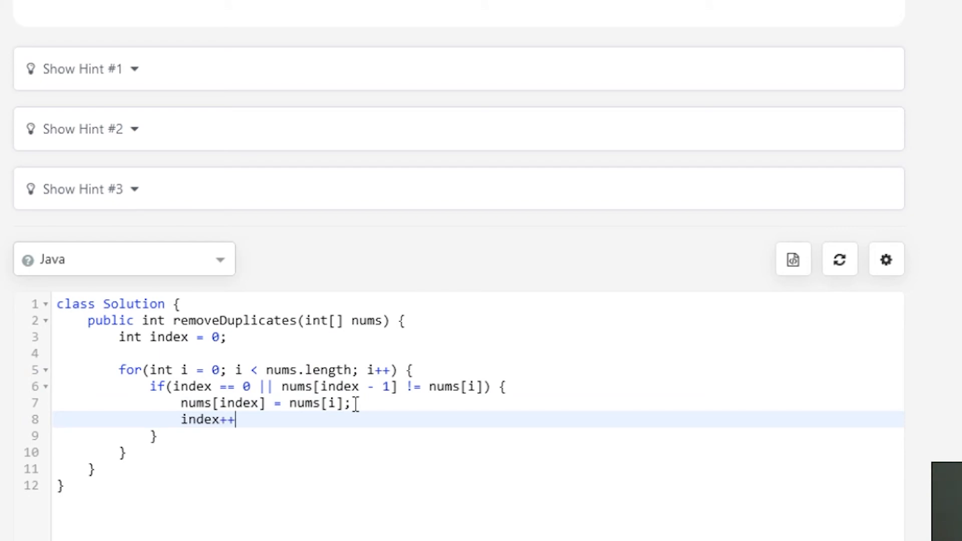
type(";")
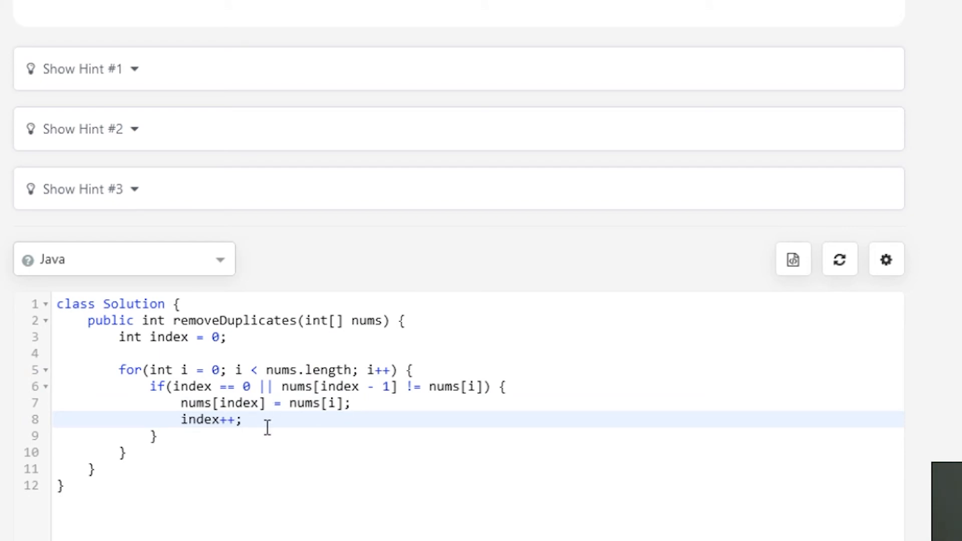
left_click(244, 420)
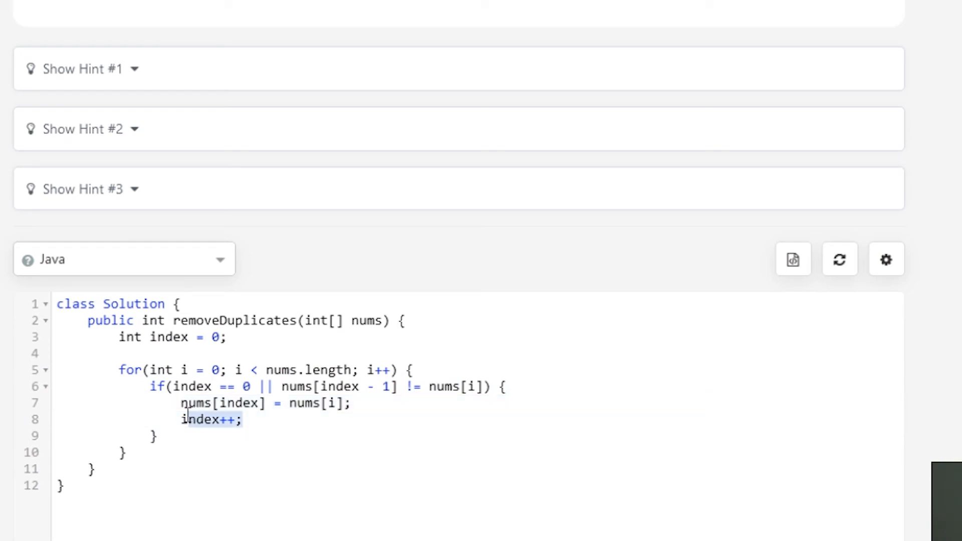
left_click(282, 420)
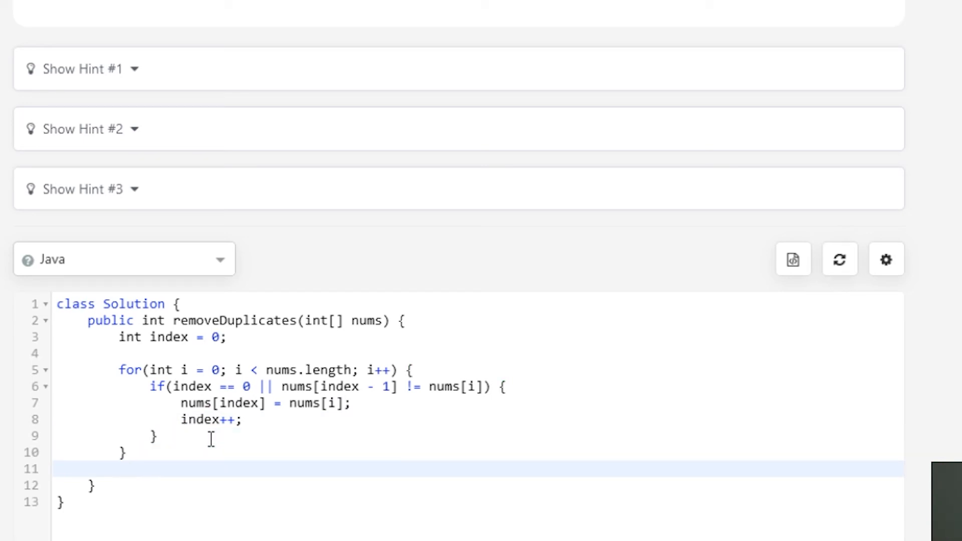
- Add 'return index;' after the loop and point out the increment and copy lines
type("return ind")
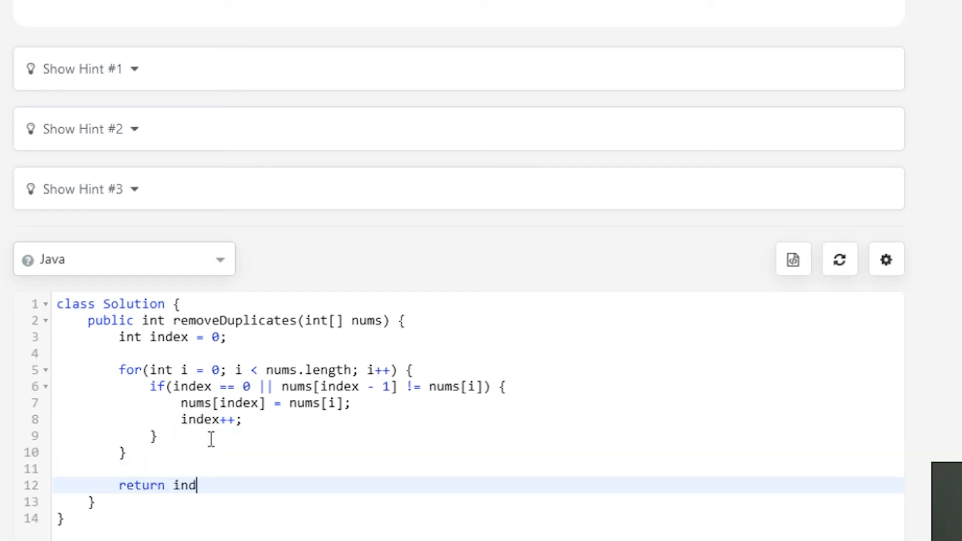
type("ex;")
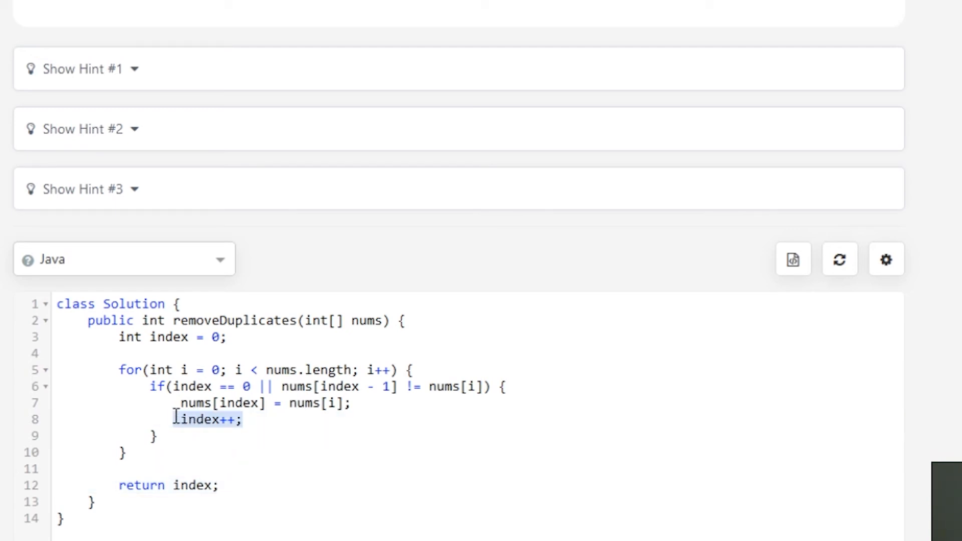
left_click(313, 403)
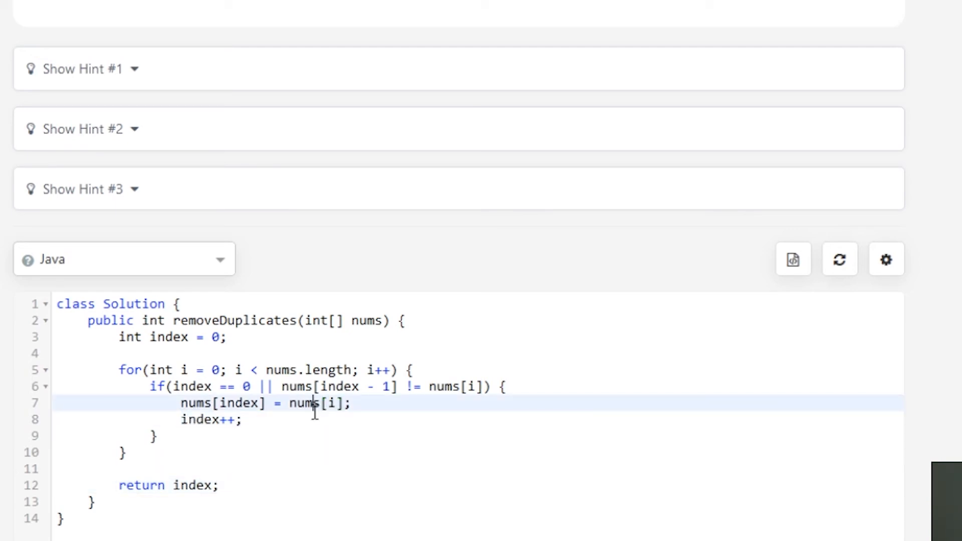
left_click(244, 419)
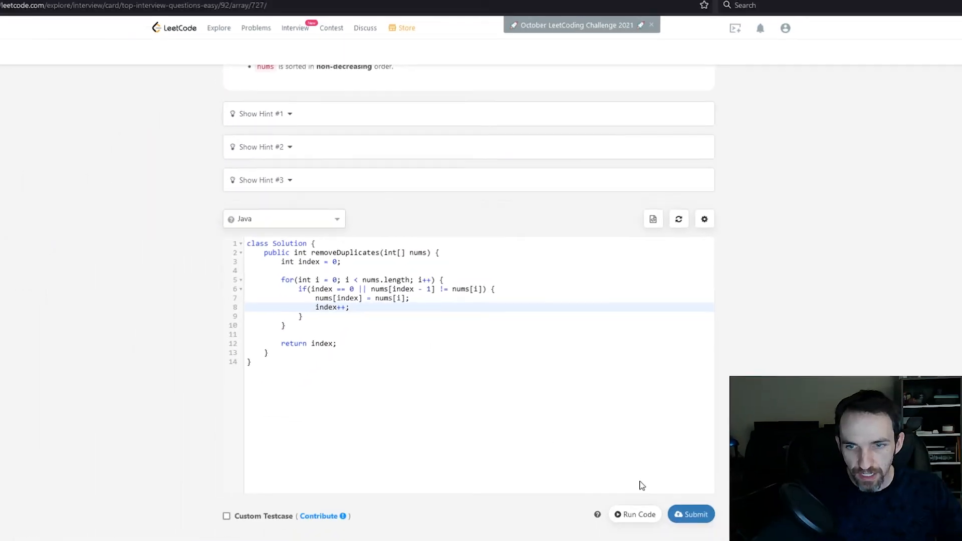
- Trace Example 2's input array against nums[index] in the finished solution
left_click(691, 514)
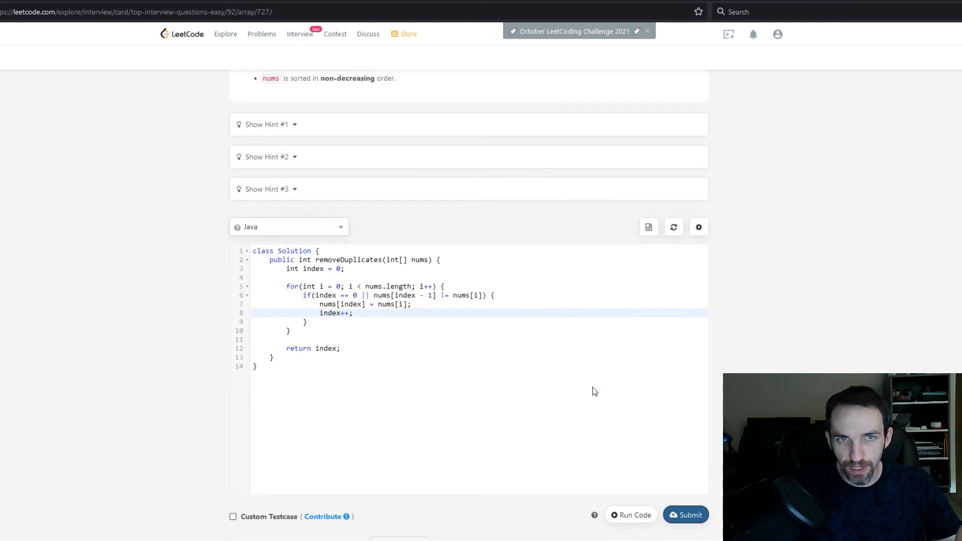
scroll("up", 3)
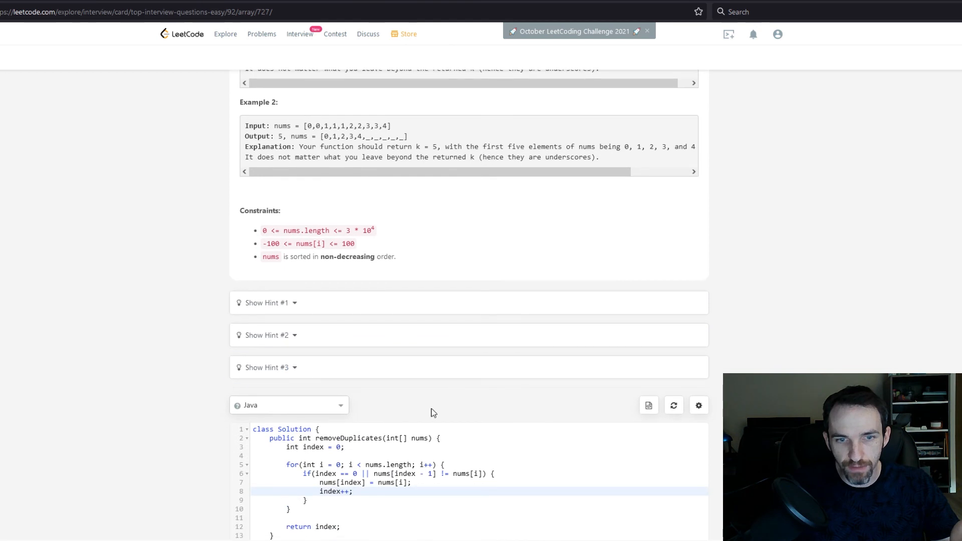
mouse_move(276, 125)
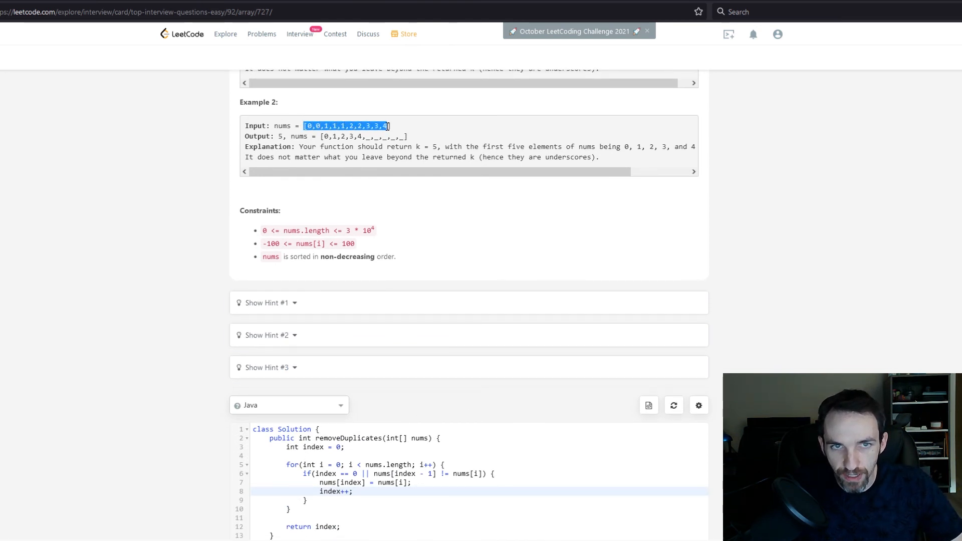
left_click(331, 464)
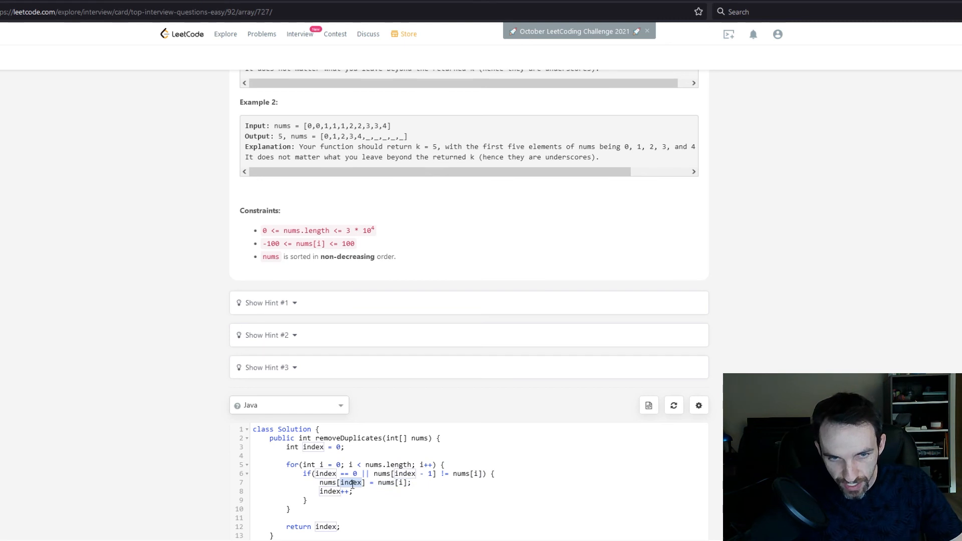
left_click(344, 491)
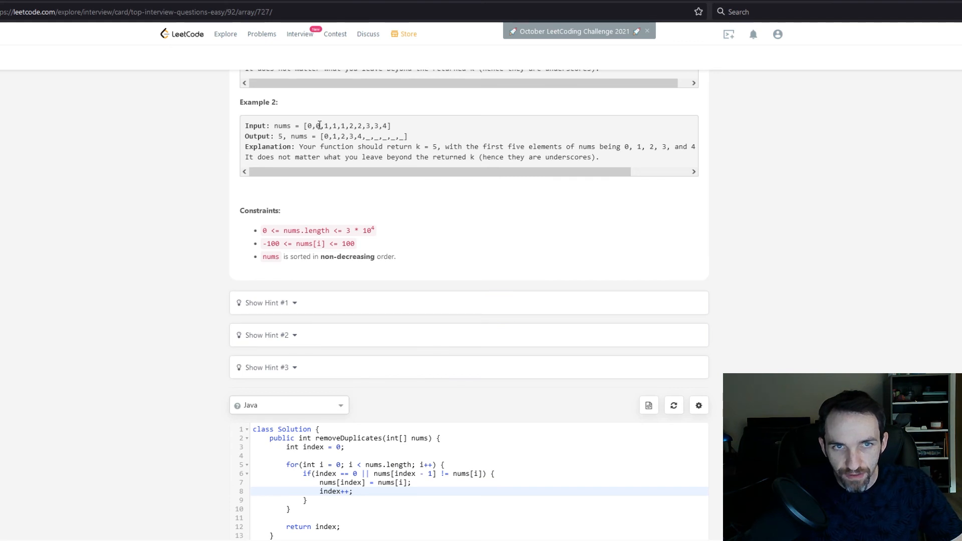
mouse_move(311, 123)
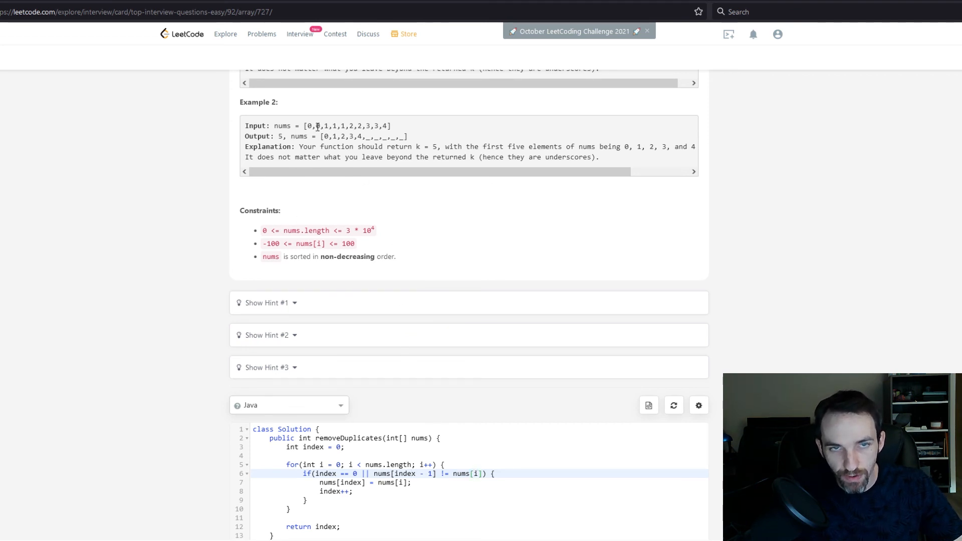
mouse_move(380, 422)
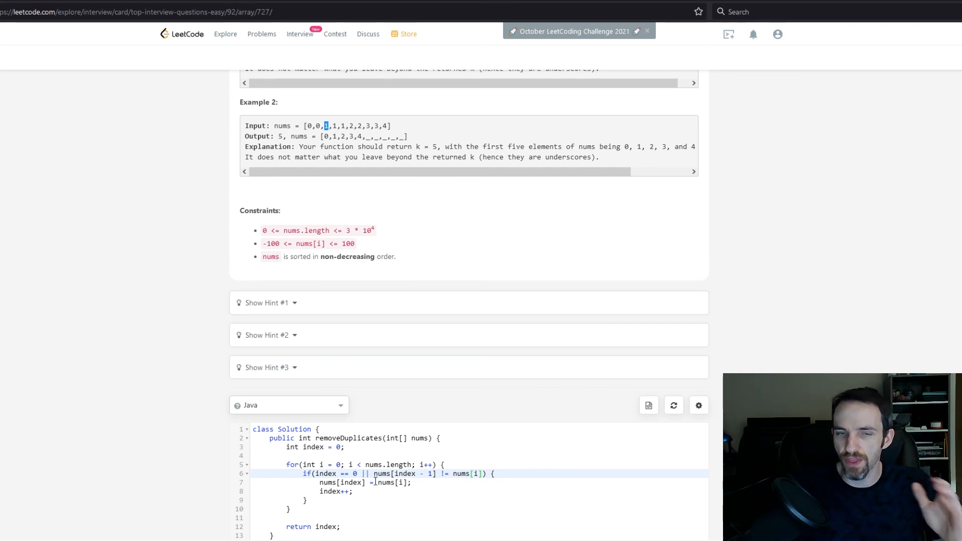
- Scroll down past constraints and hints to the full removeDuplicates code with Run Code and Submit
scroll("down", 3)
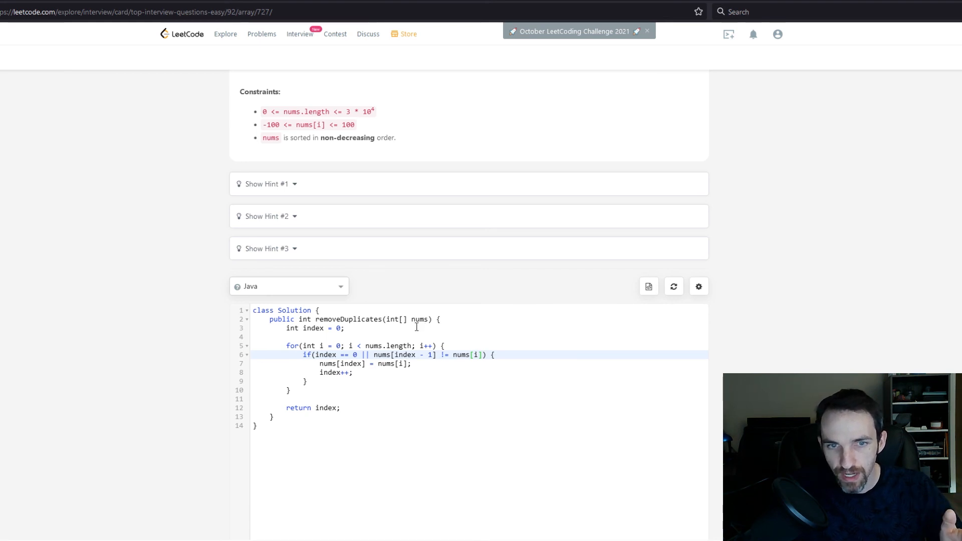
mouse_move(386, 348)
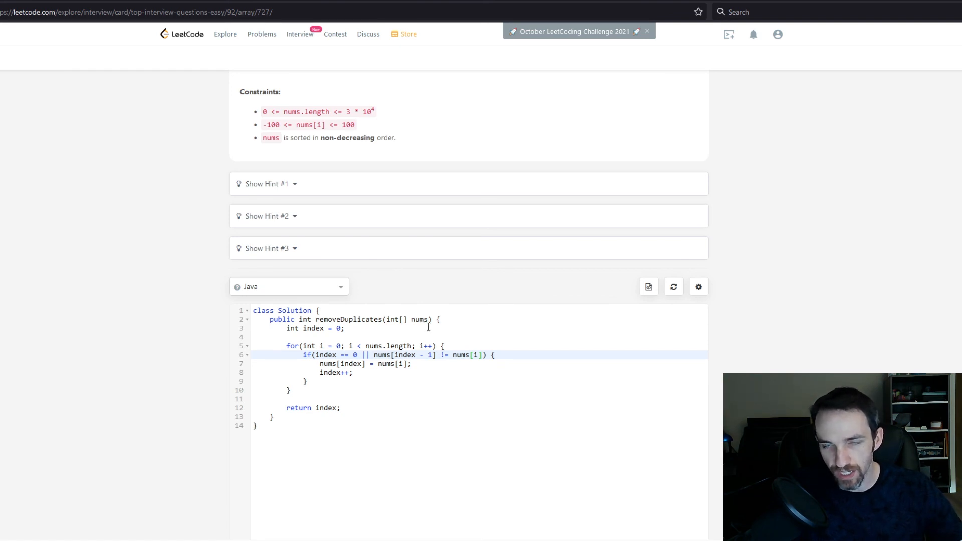
mouse_move(333, 341)
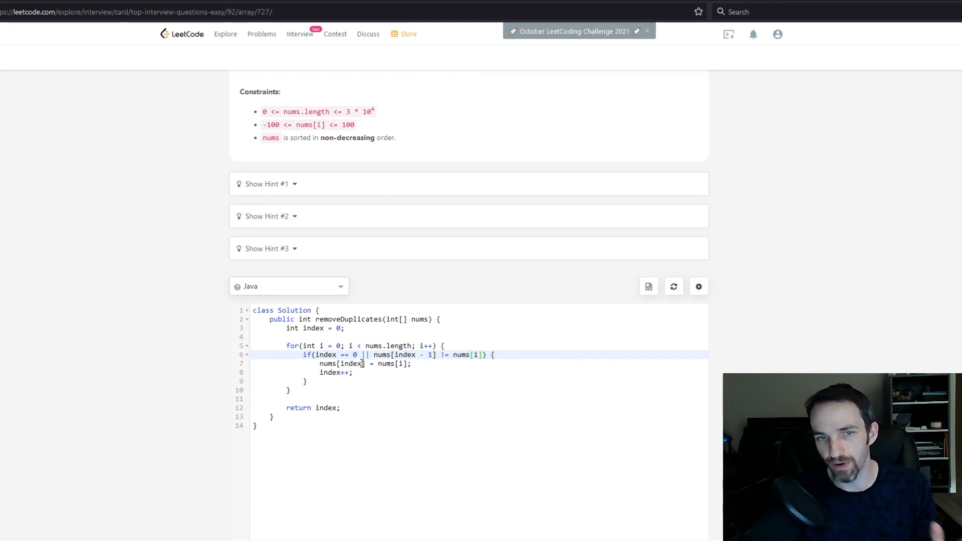
scroll("down", 3)
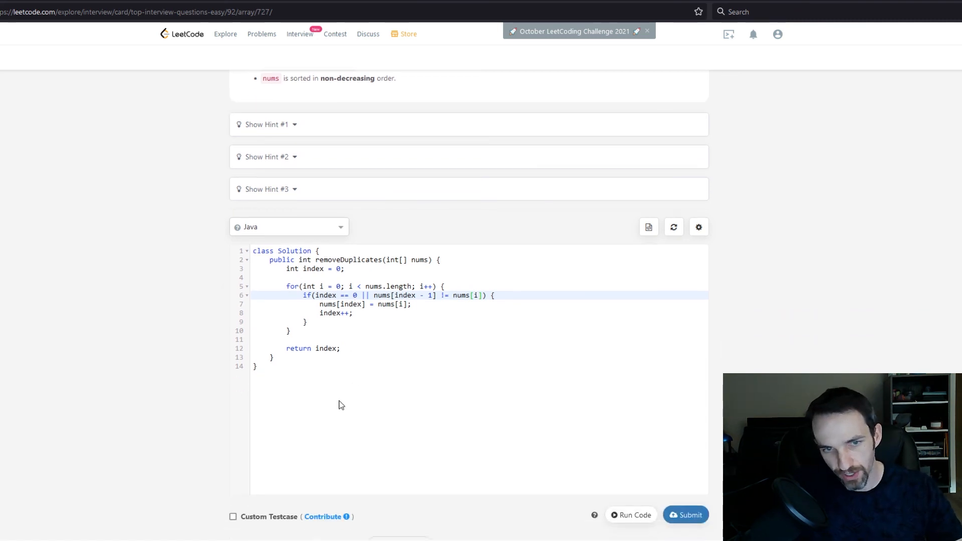